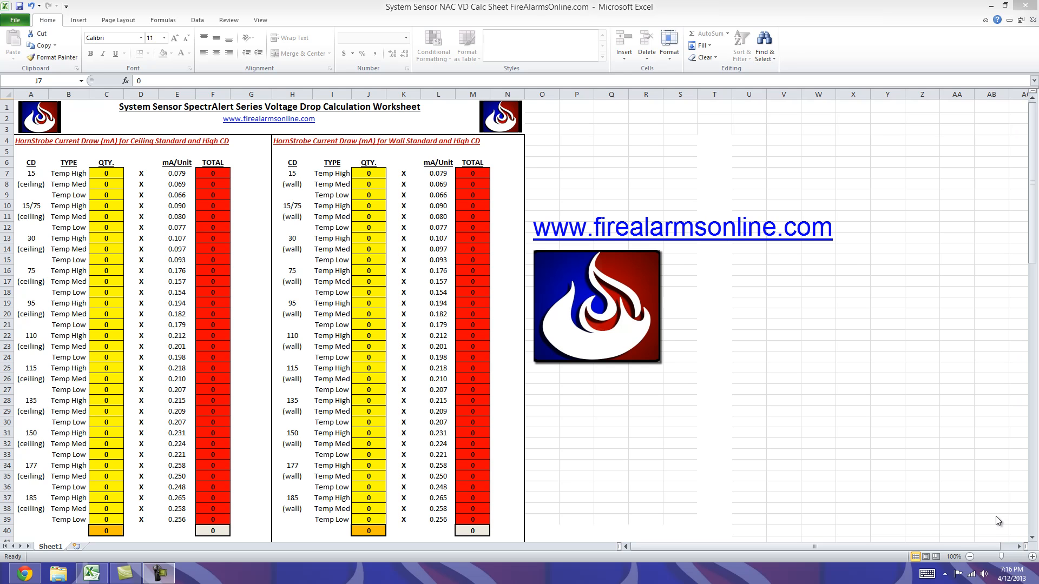
mouse_move(667, 517)
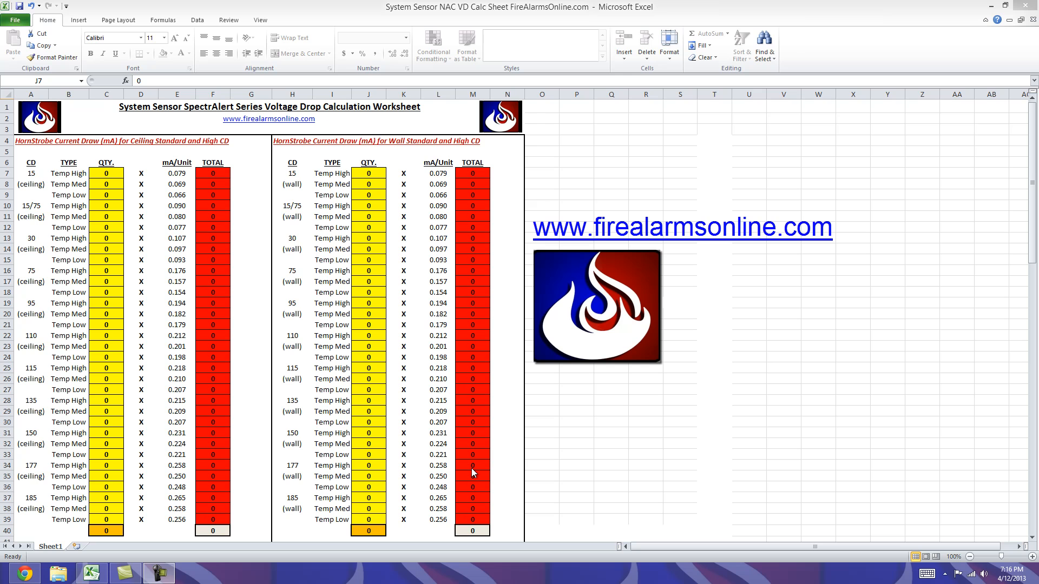
mouse_move(456, 463)
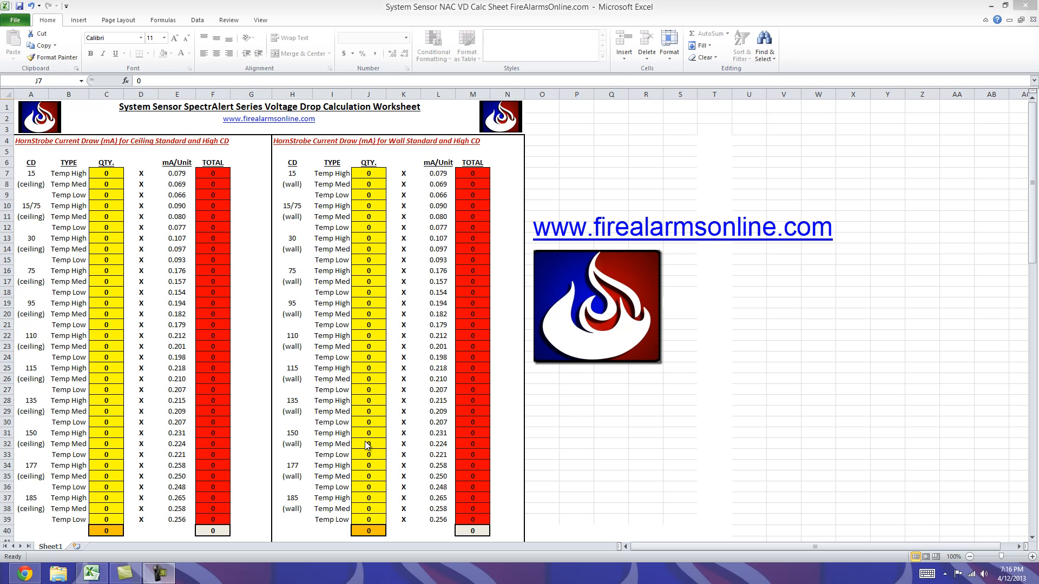
Step: Scroll through the strobe, horn and voltage drop formula sections down to the Voltage Drop Results
left_click(368, 173)
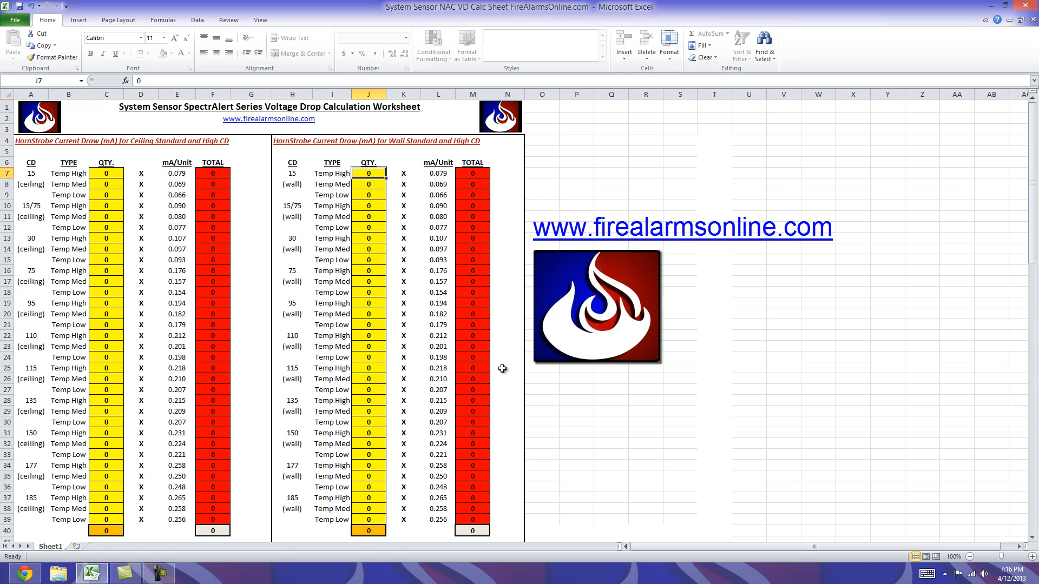
scroll("down", 3)
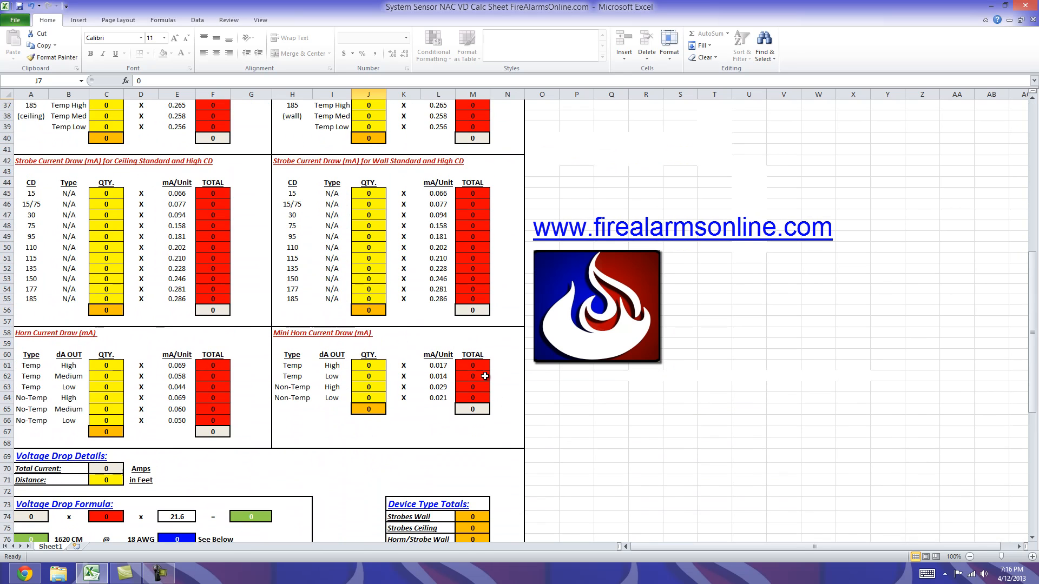
scroll("down", 3)
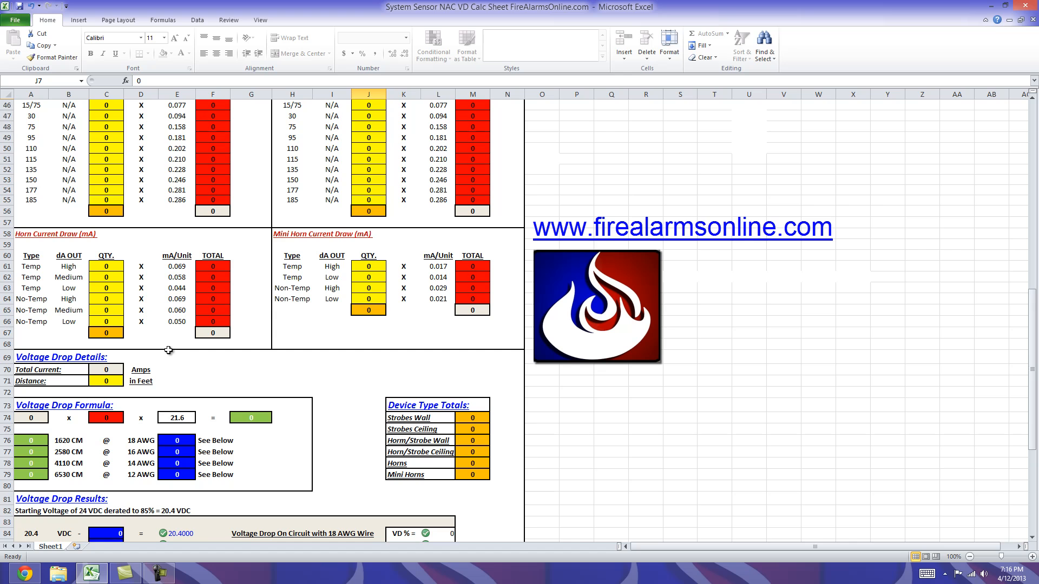
scroll("down", 3)
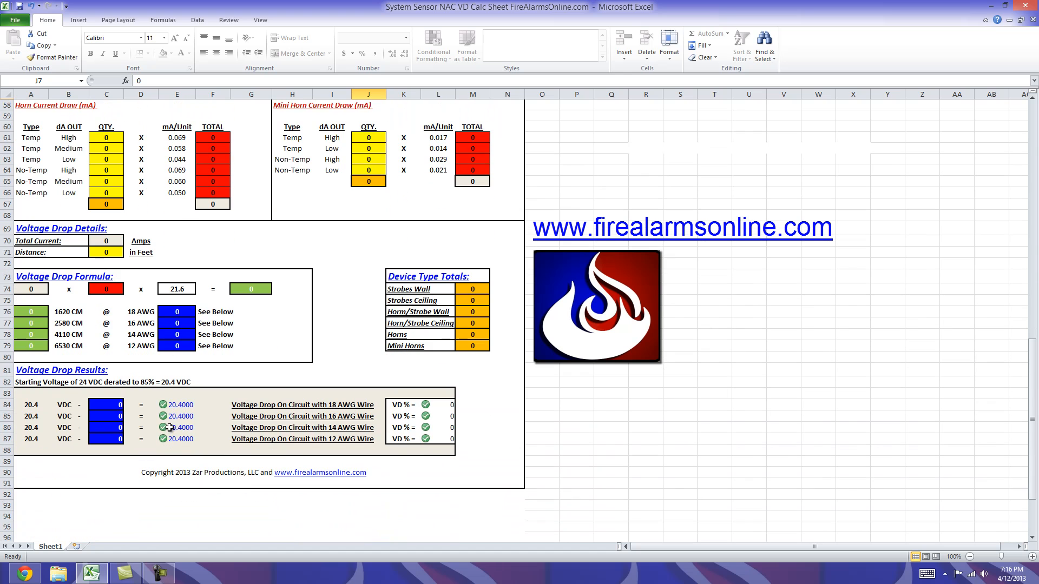
scroll("up", 3)
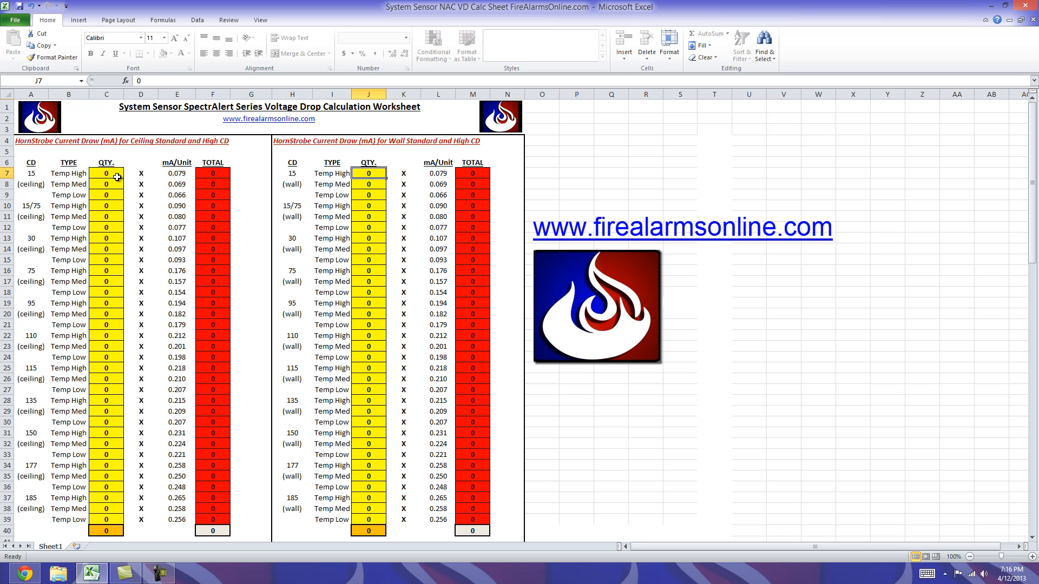
mouse_move(108, 173)
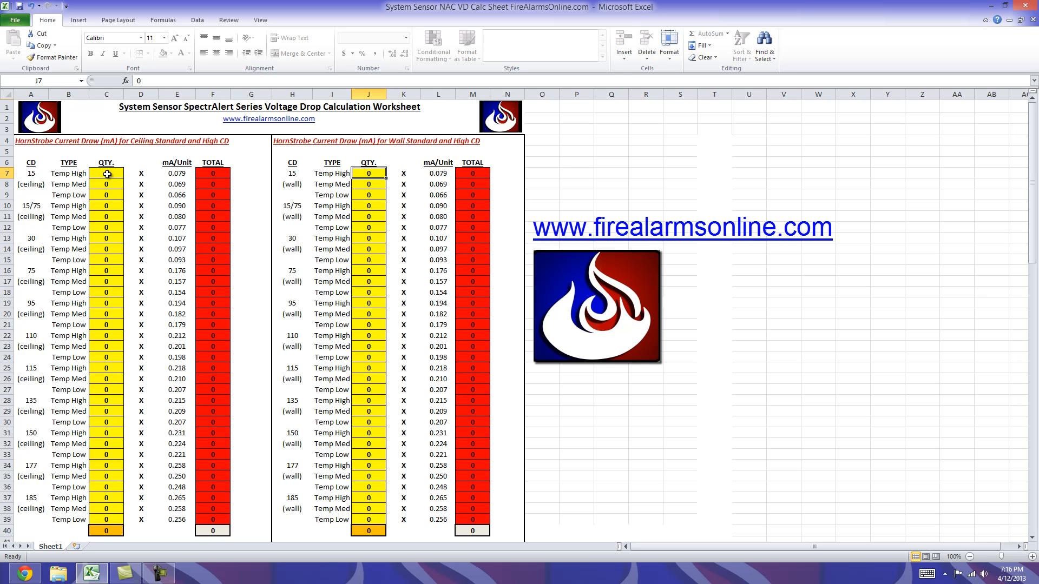
Step: From cell C7, scroll past the strobe and horn tables to the Voltage Drop Formula and Results
left_click(106, 173)
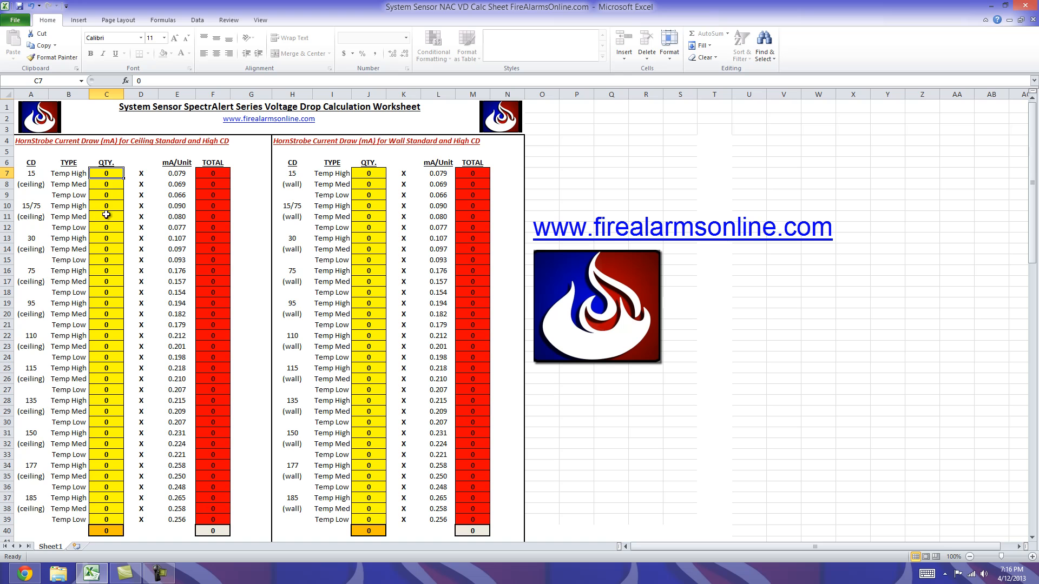
mouse_move(107, 260)
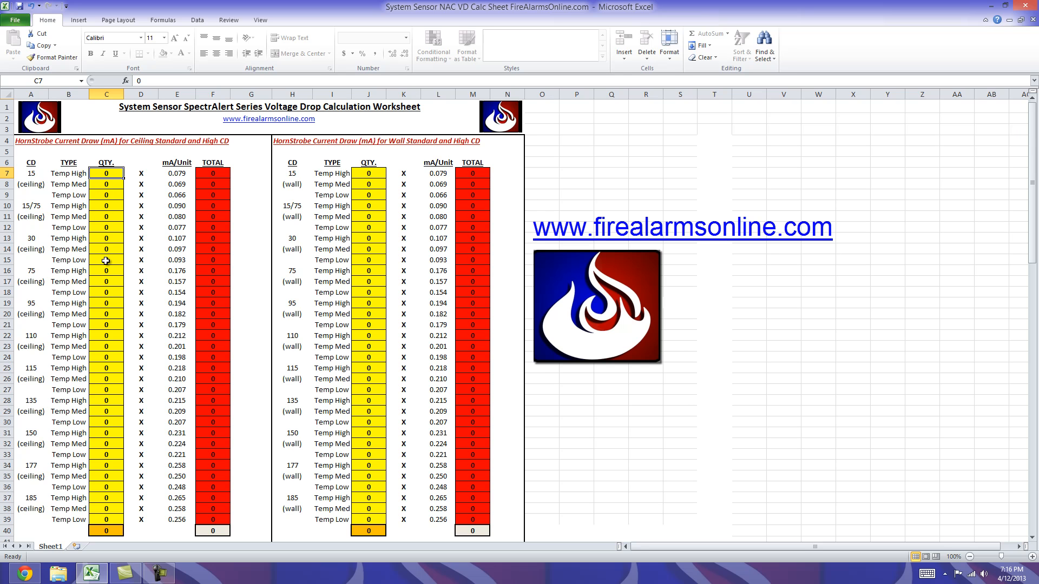
scroll("down", 3)
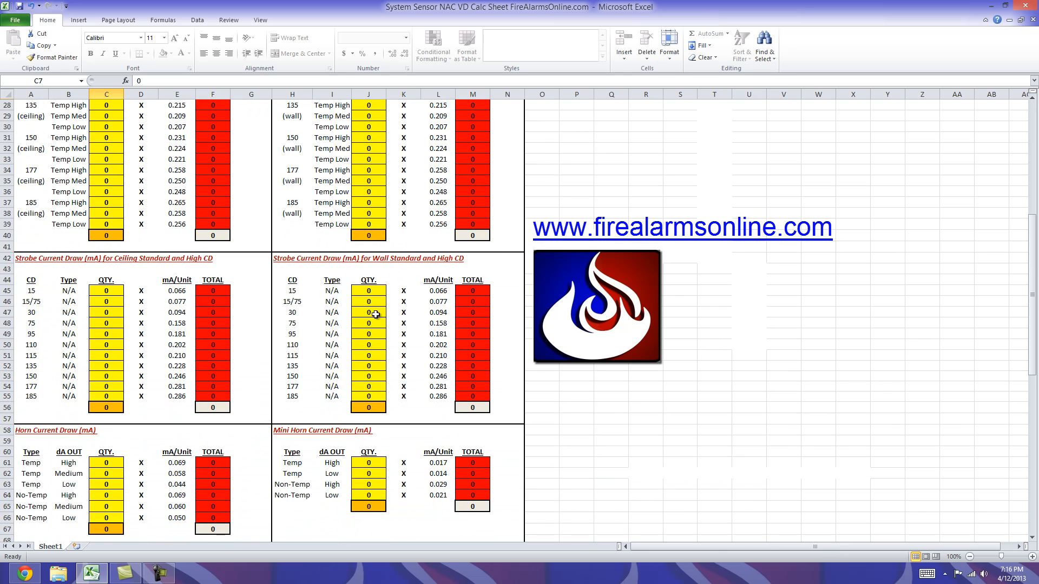
scroll("down", 3)
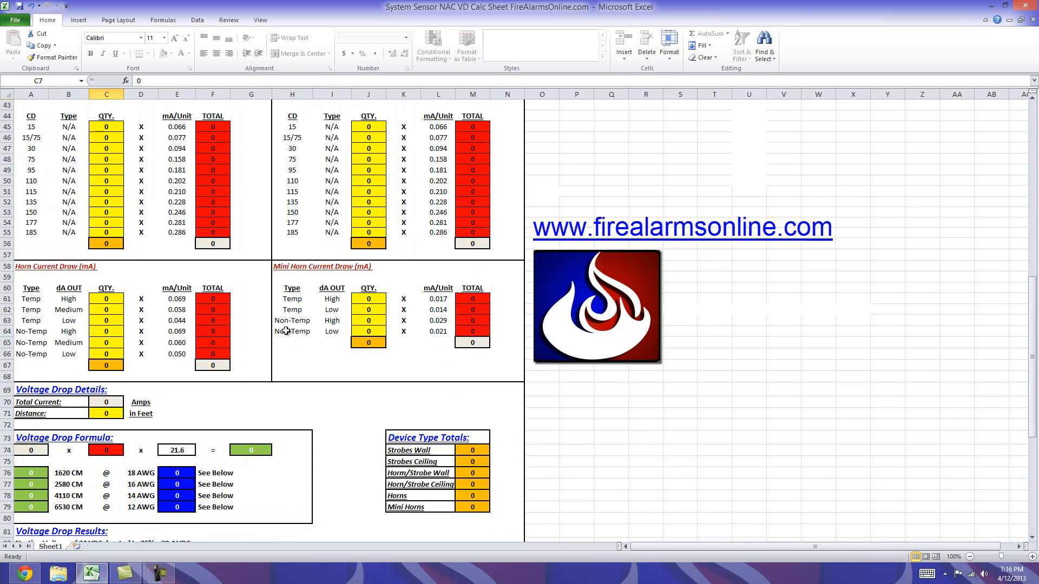
scroll("down", 3)
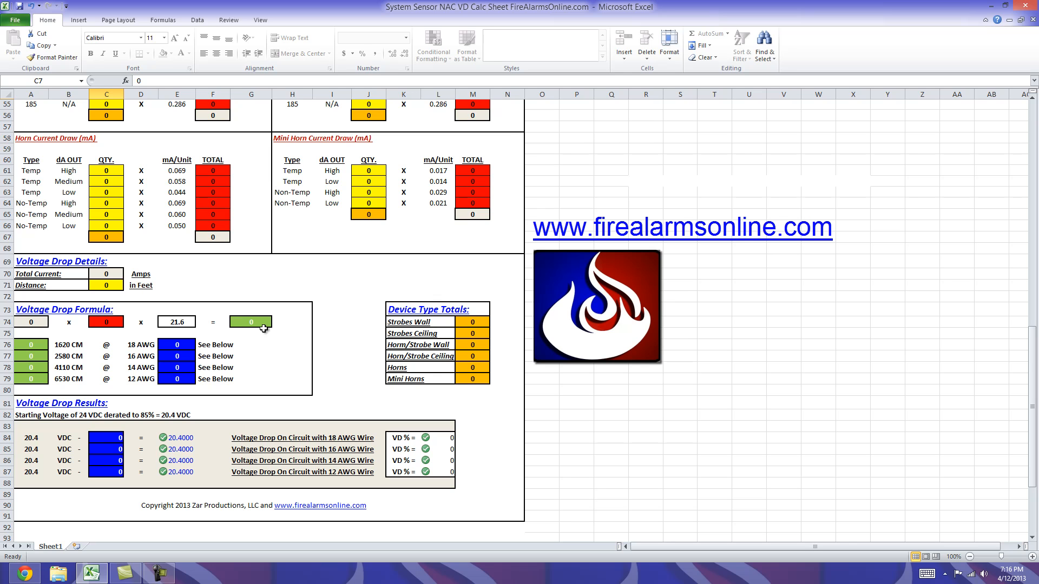
mouse_move(326, 336)
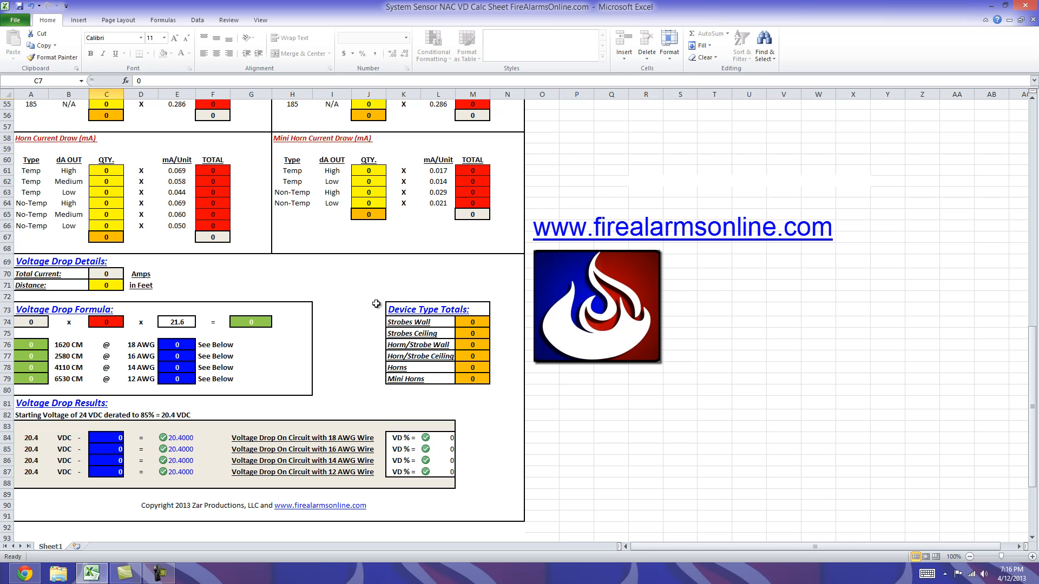
mouse_move(477, 391)
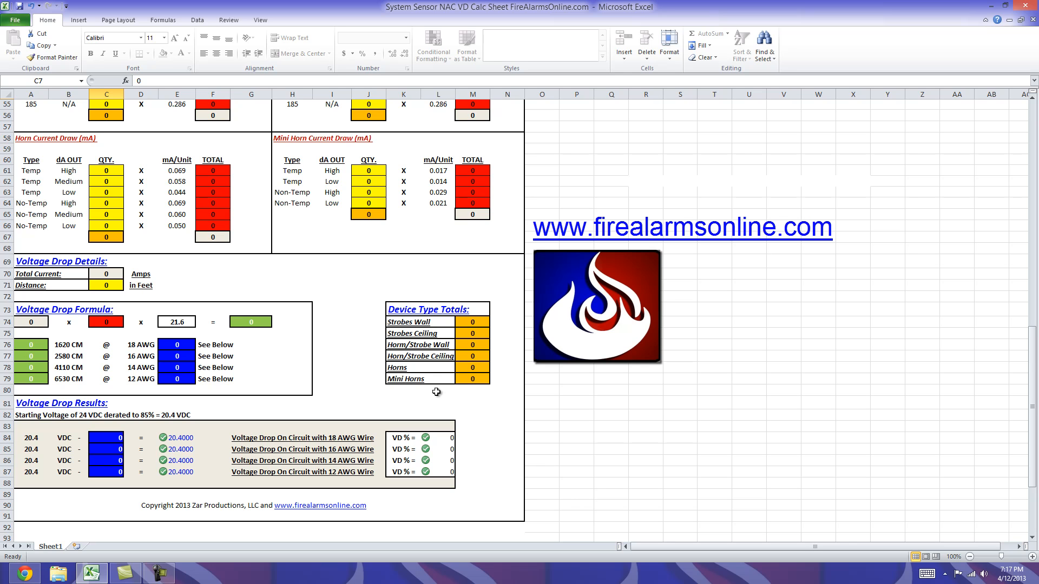
mouse_move(396, 334)
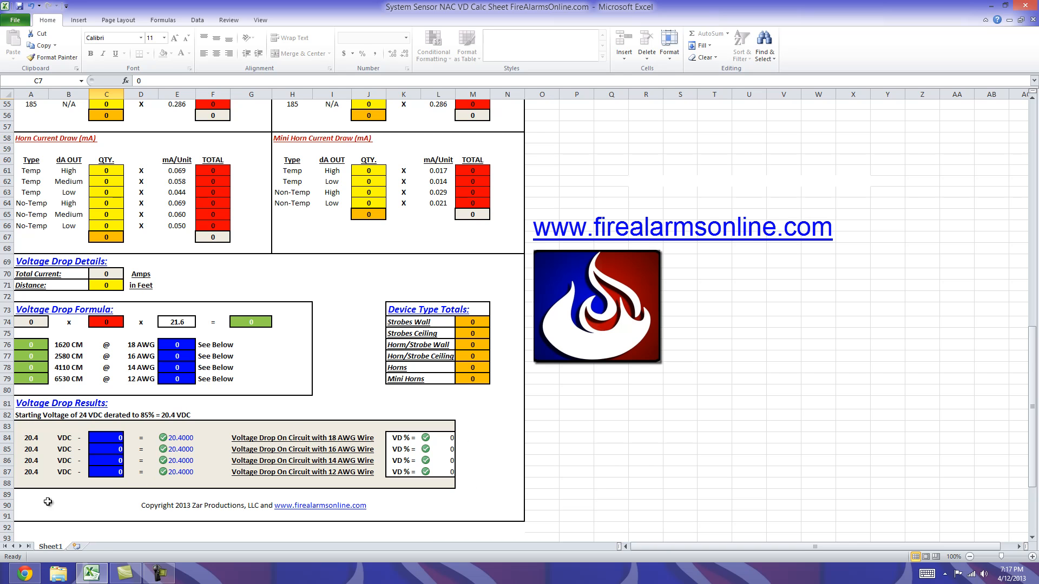
mouse_move(204, 450)
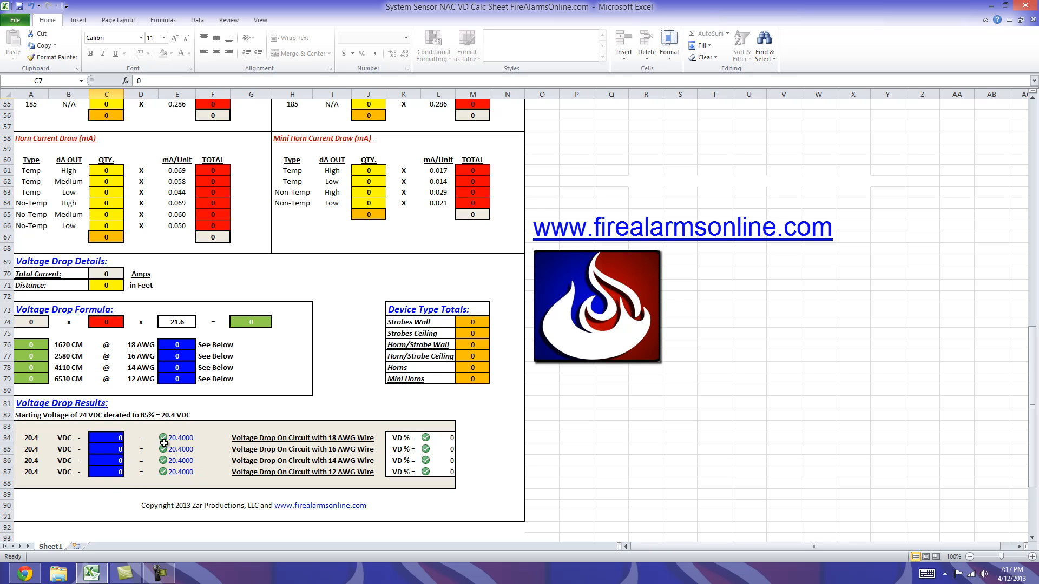
mouse_move(430, 450)
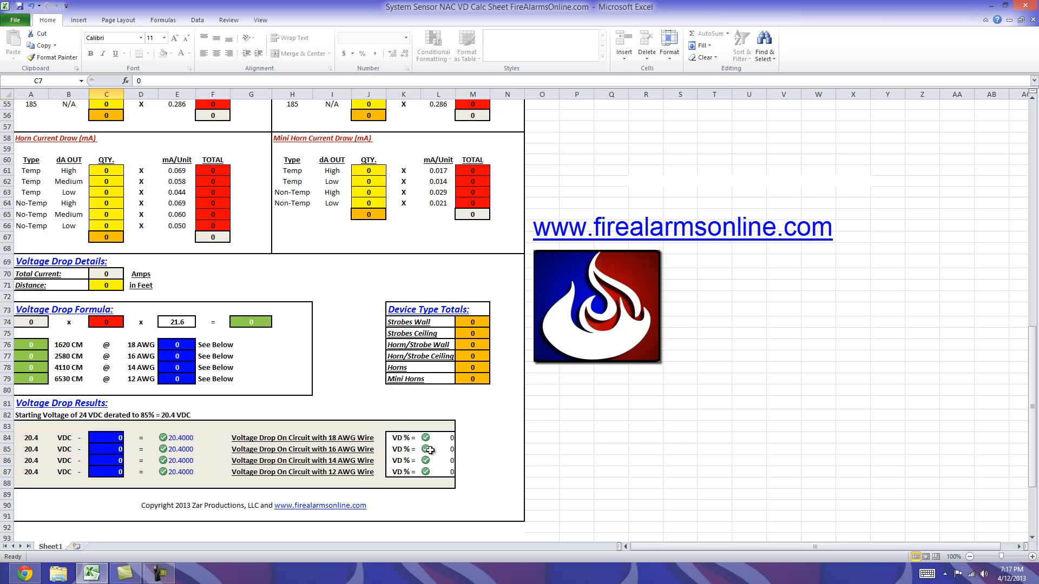
mouse_move(448, 489)
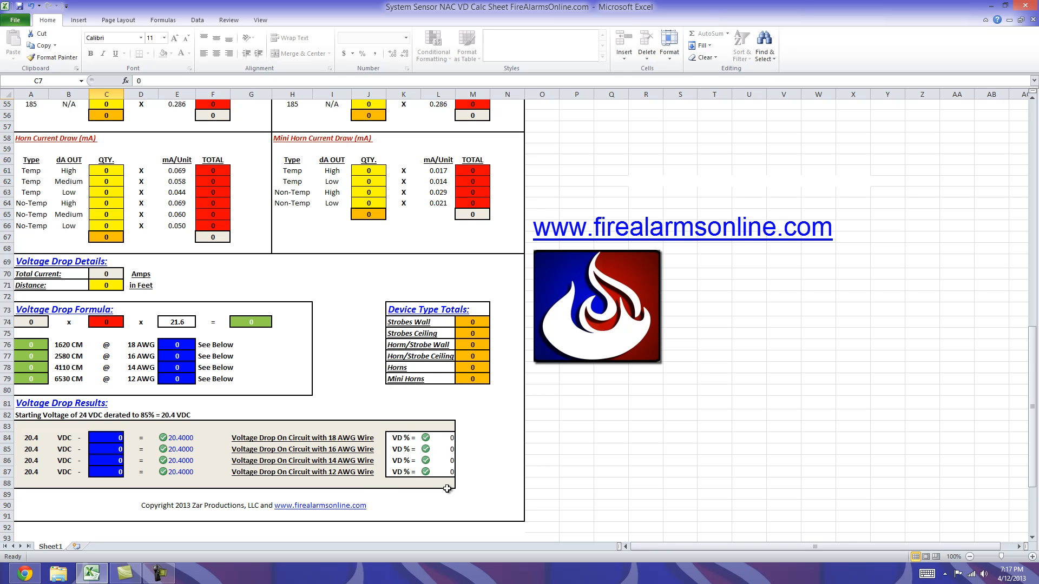
mouse_move(430, 433)
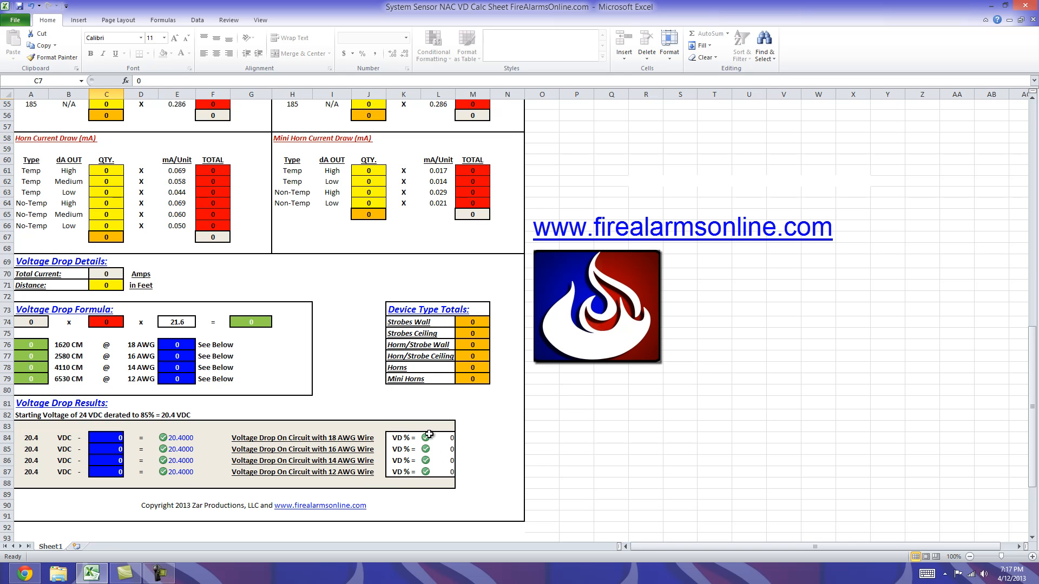
mouse_move(249, 454)
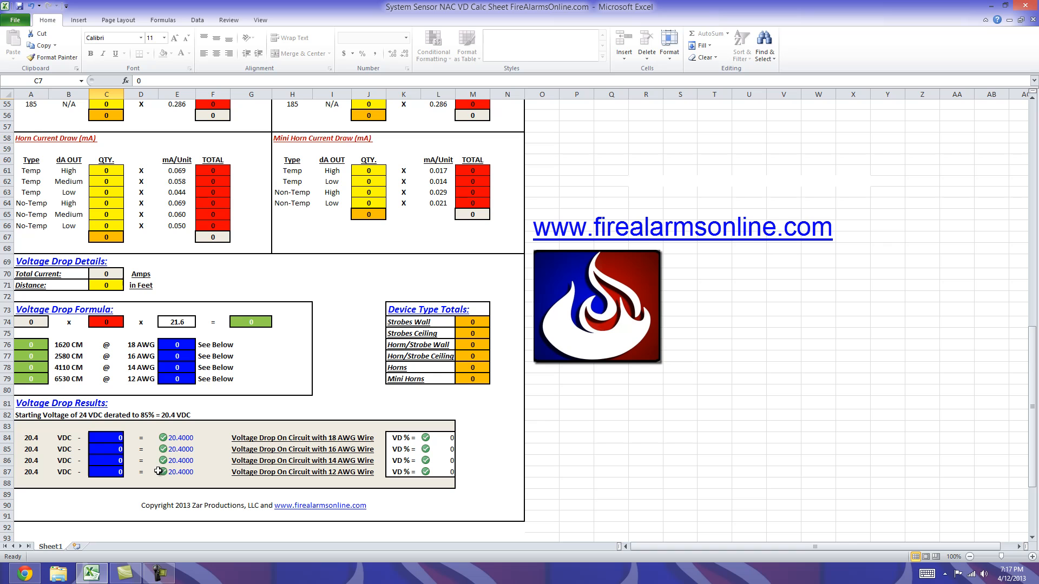
mouse_move(316, 371)
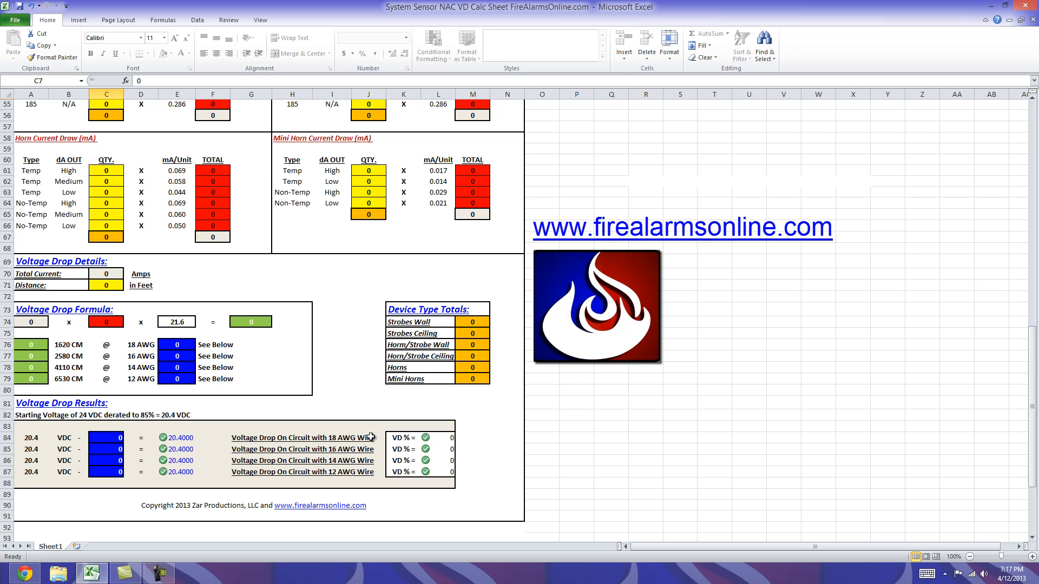
mouse_move(412, 445)
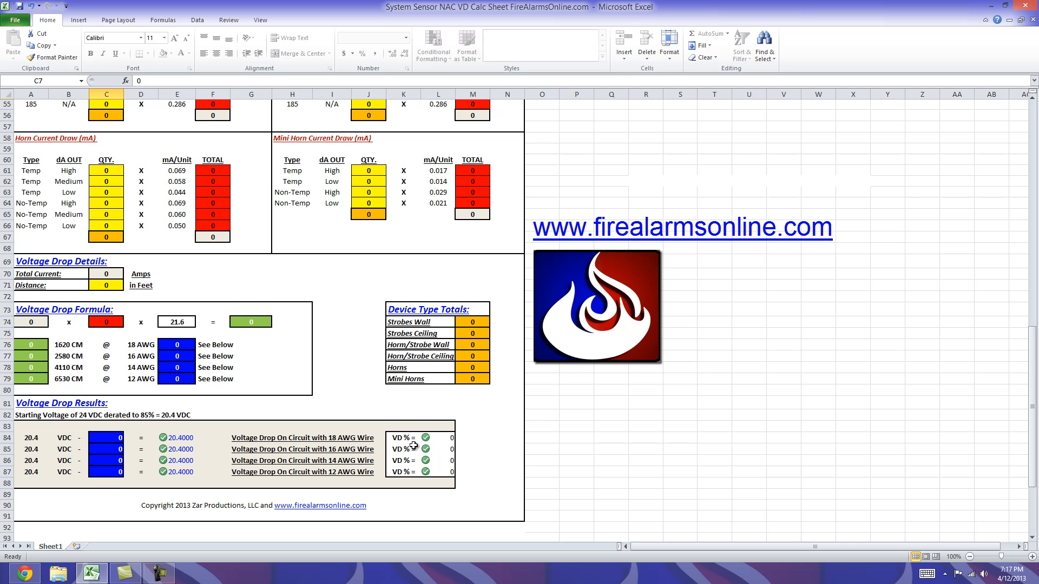
mouse_move(432, 440)
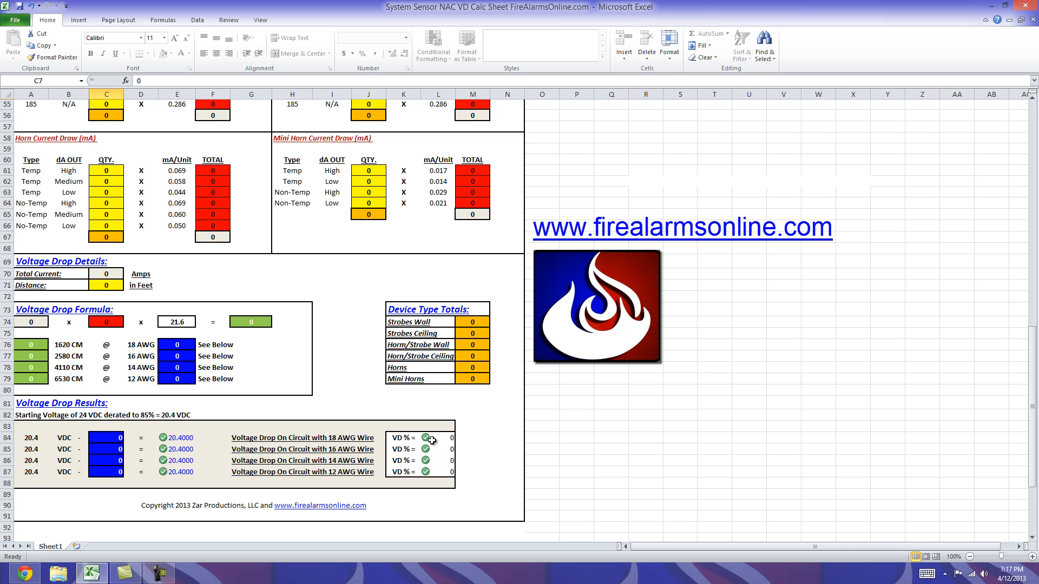
mouse_move(424, 474)
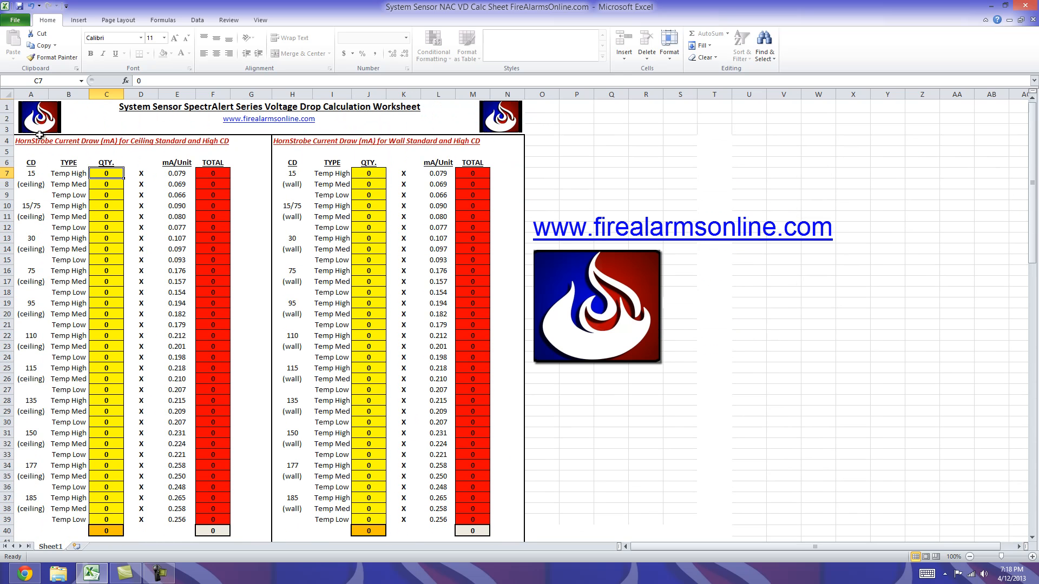
scroll("down", 3)
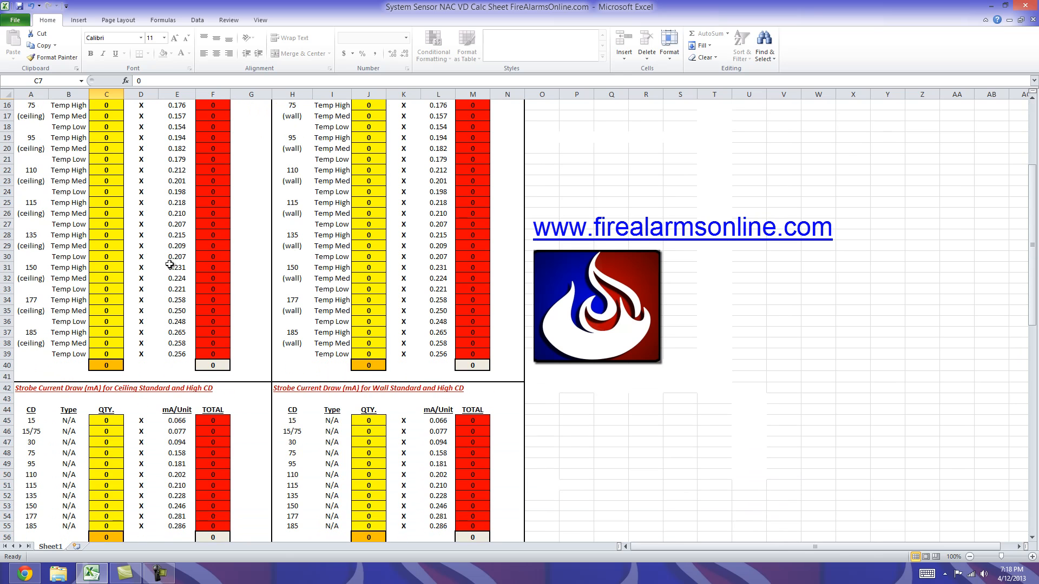
scroll("down", 3)
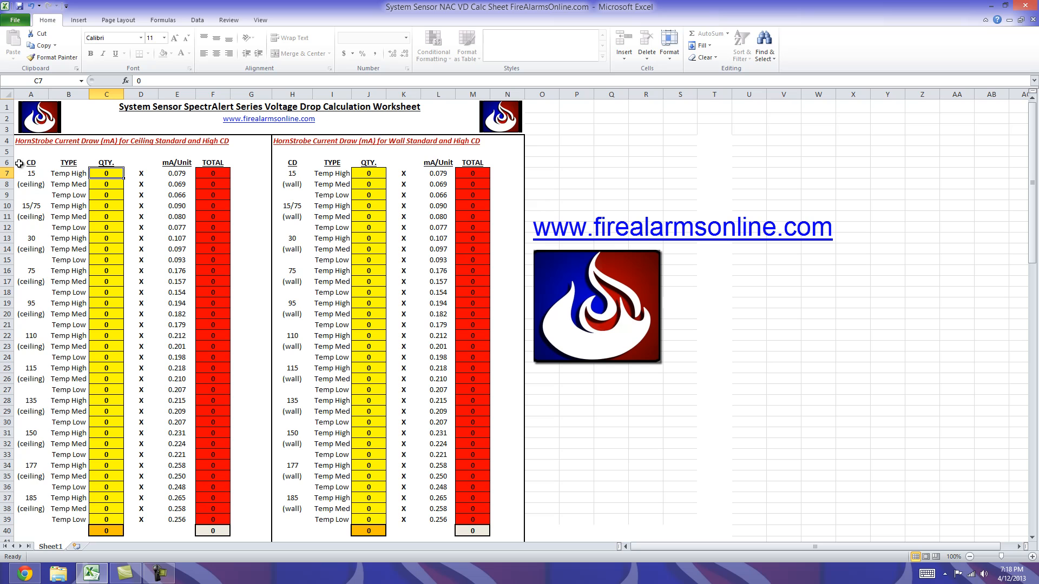
mouse_move(91, 141)
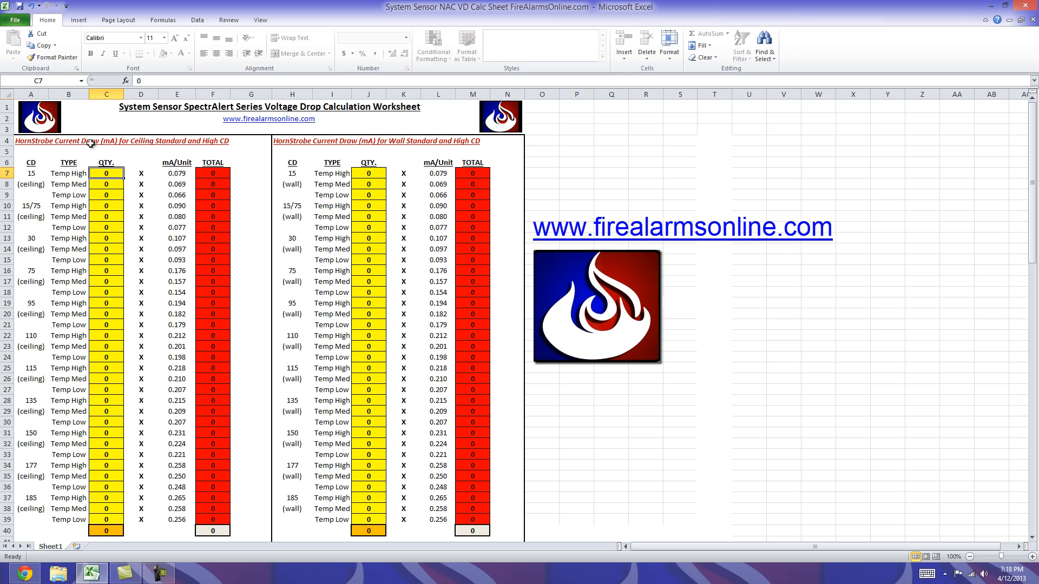
mouse_move(231, 140)
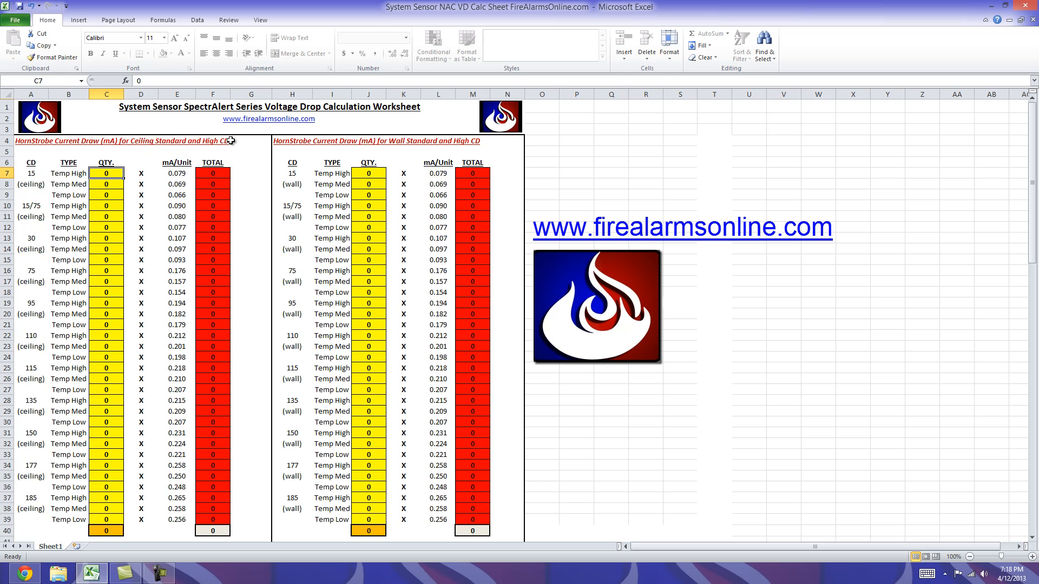
mouse_move(232, 141)
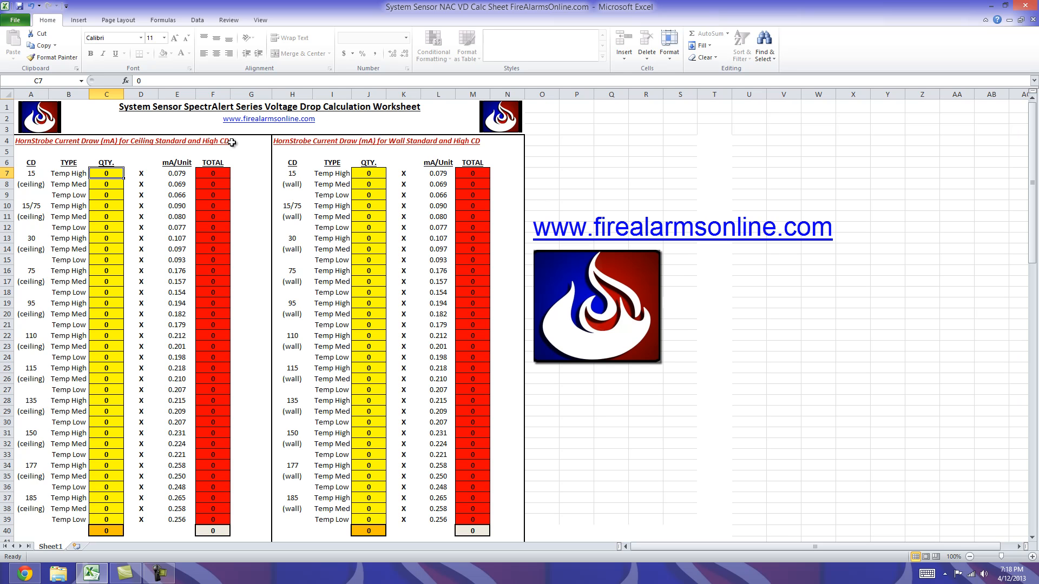
mouse_move(241, 221)
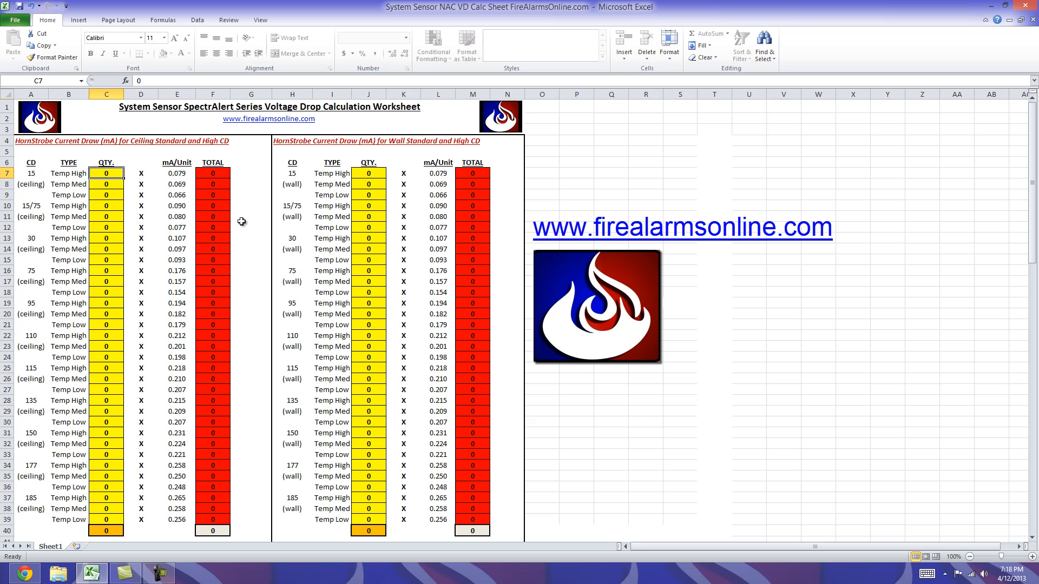
mouse_move(241, 225)
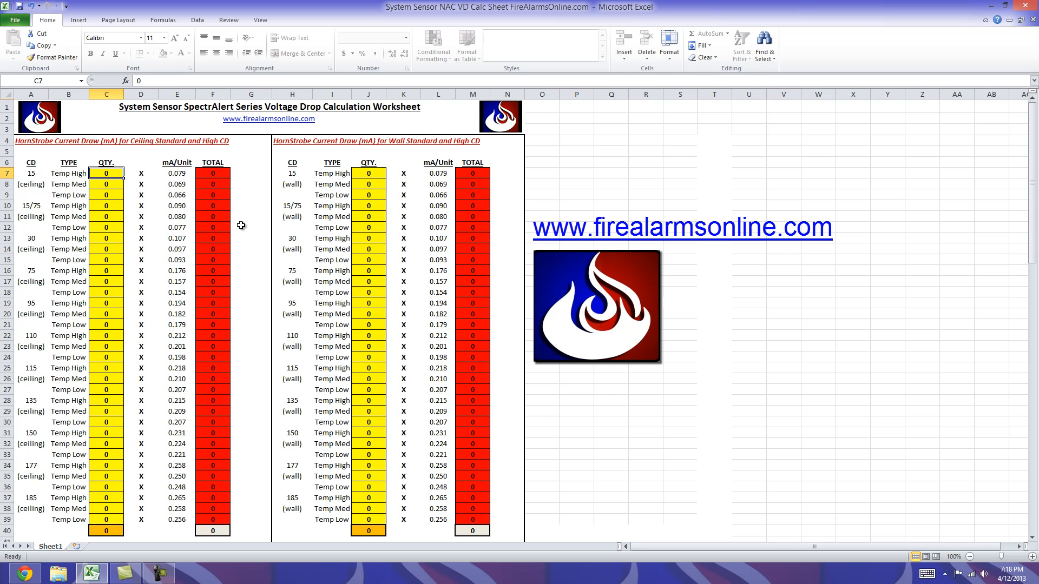
scroll("down", 3)
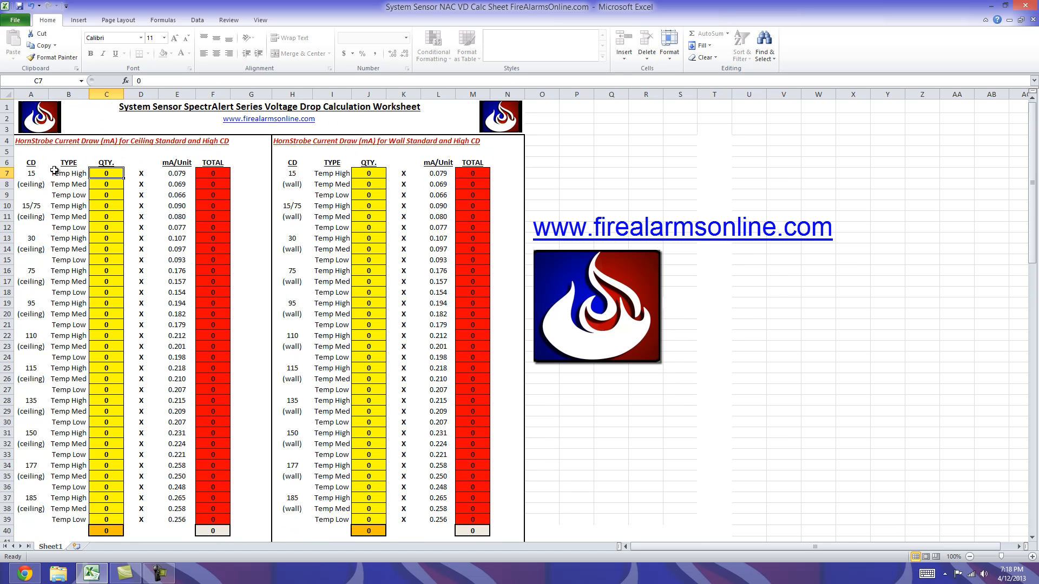
mouse_move(411, 151)
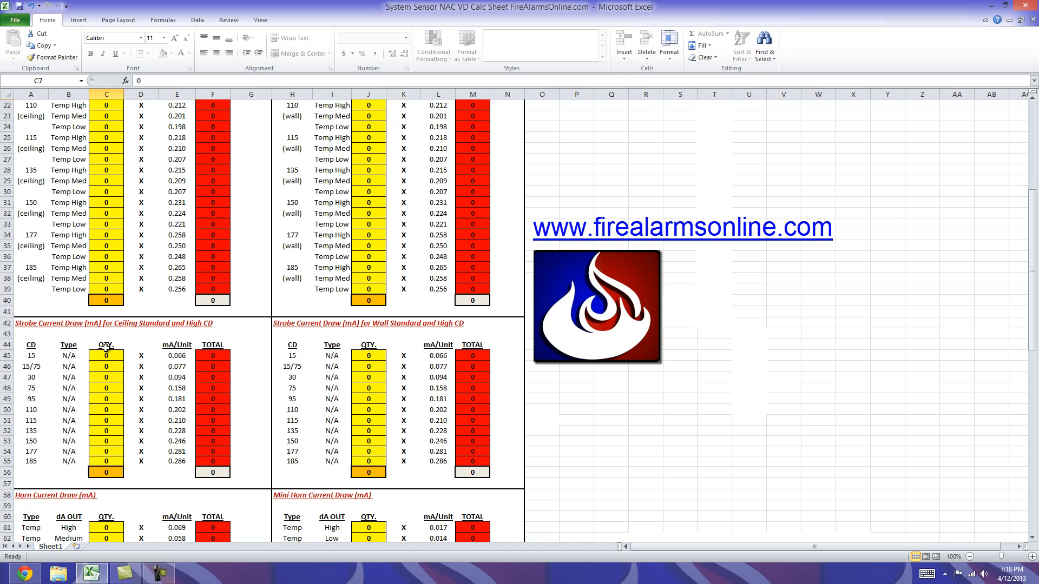
mouse_move(312, 338)
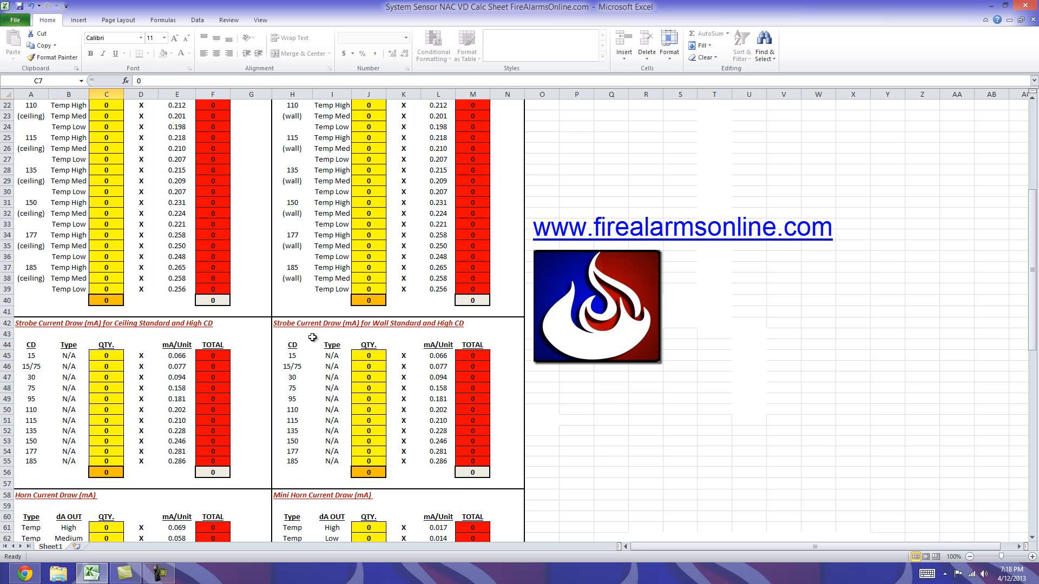
scroll("down", 3)
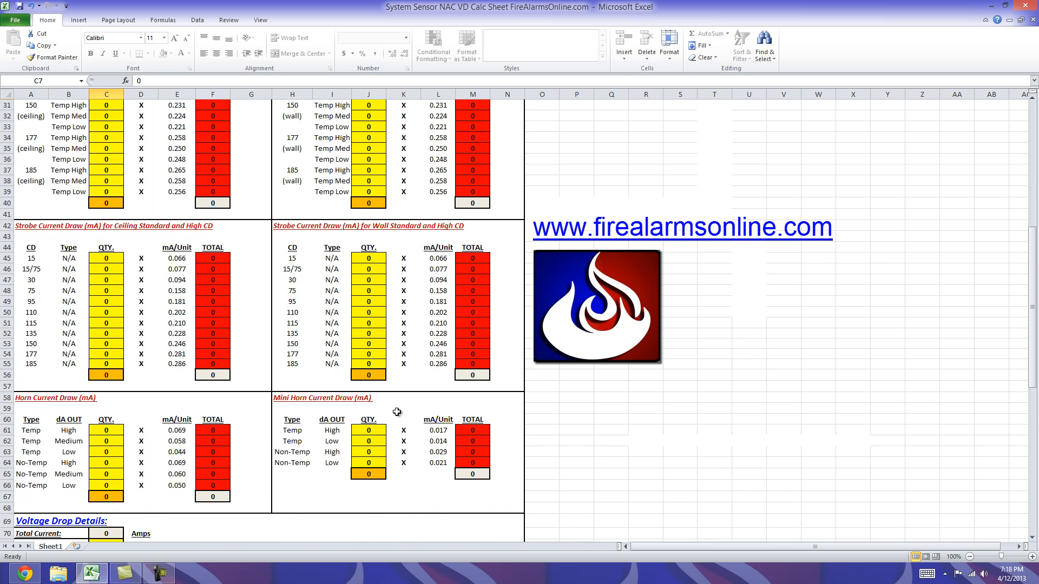
scroll("up", 3)
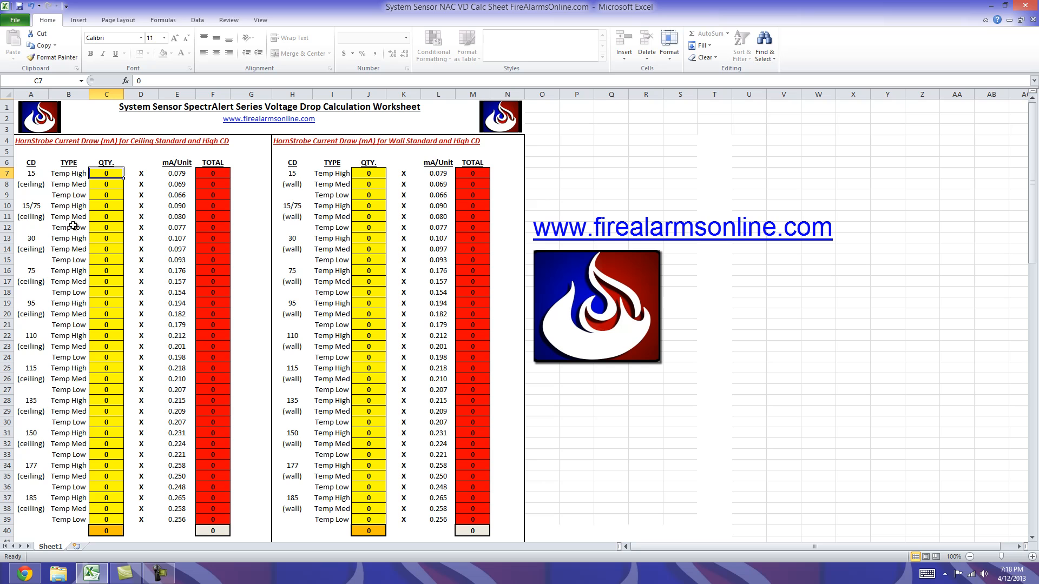
mouse_move(394, 239)
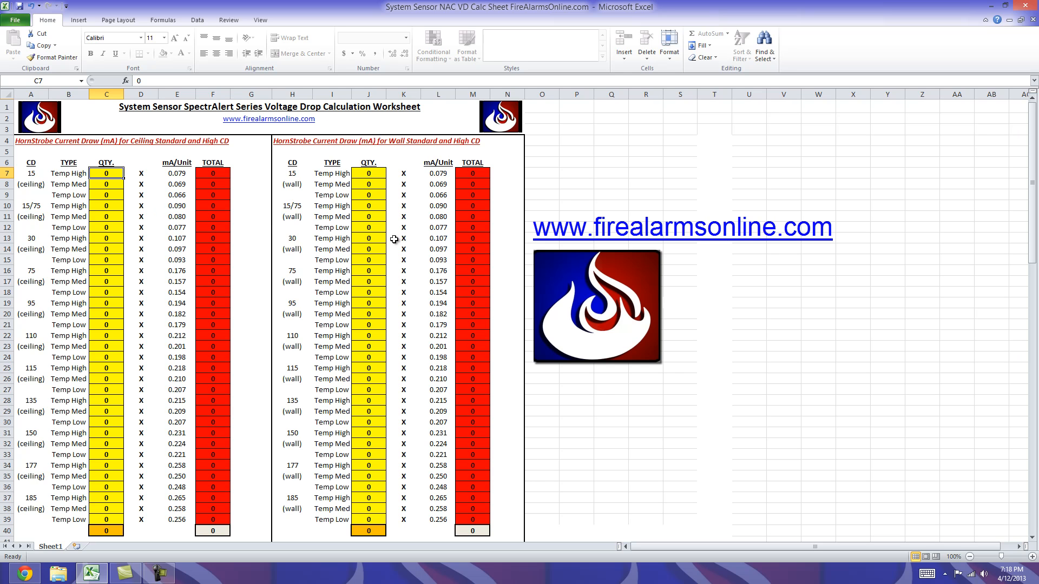
mouse_move(404, 270)
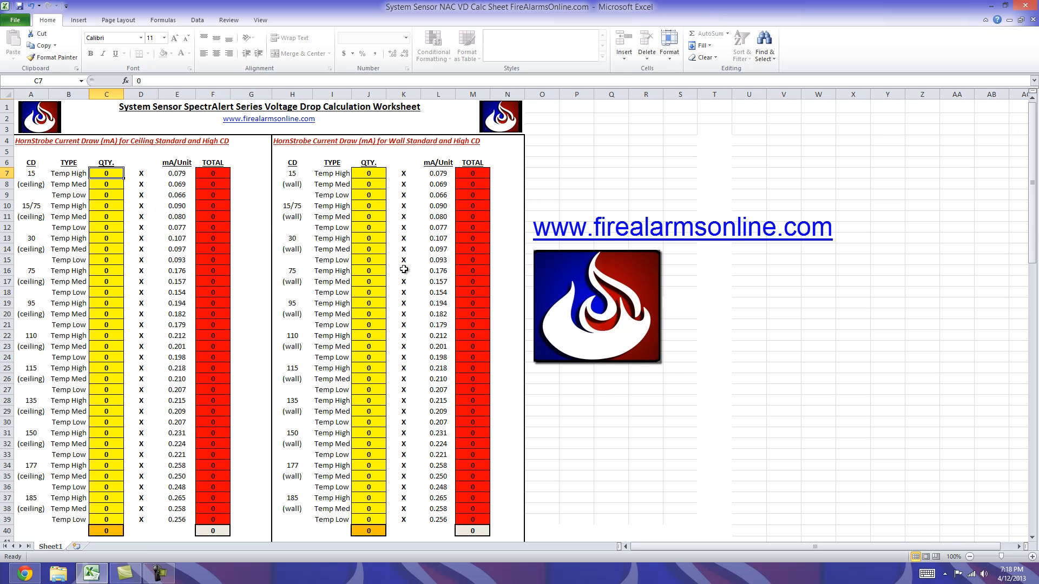
scroll("down", 3)
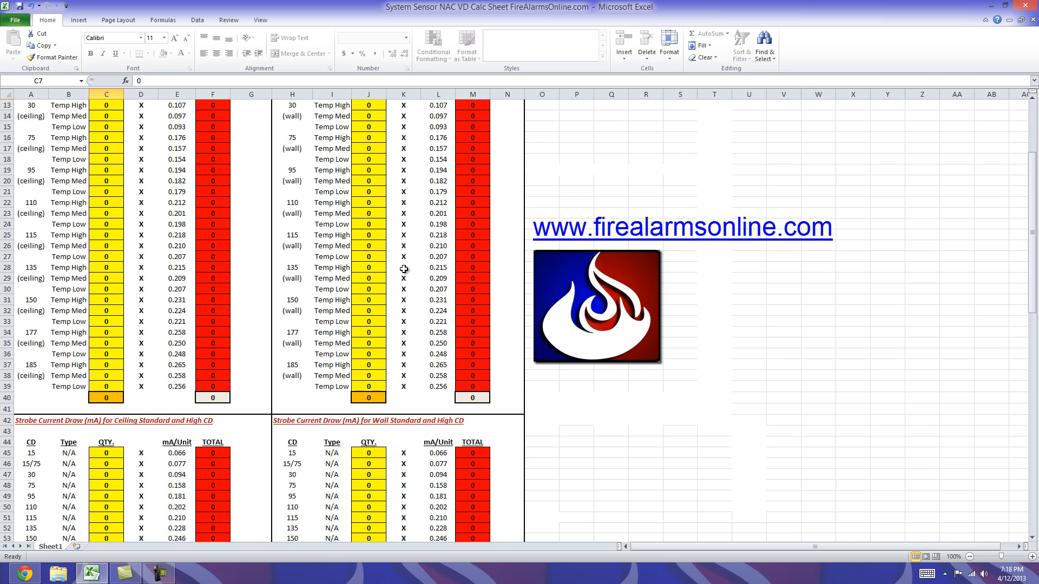
scroll("down", 3)
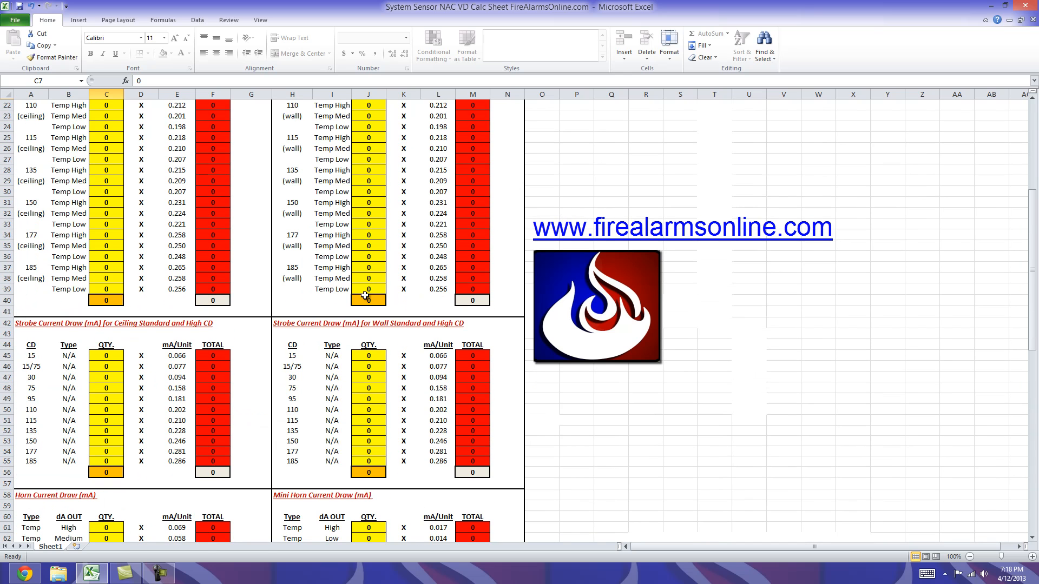
scroll("down", 3)
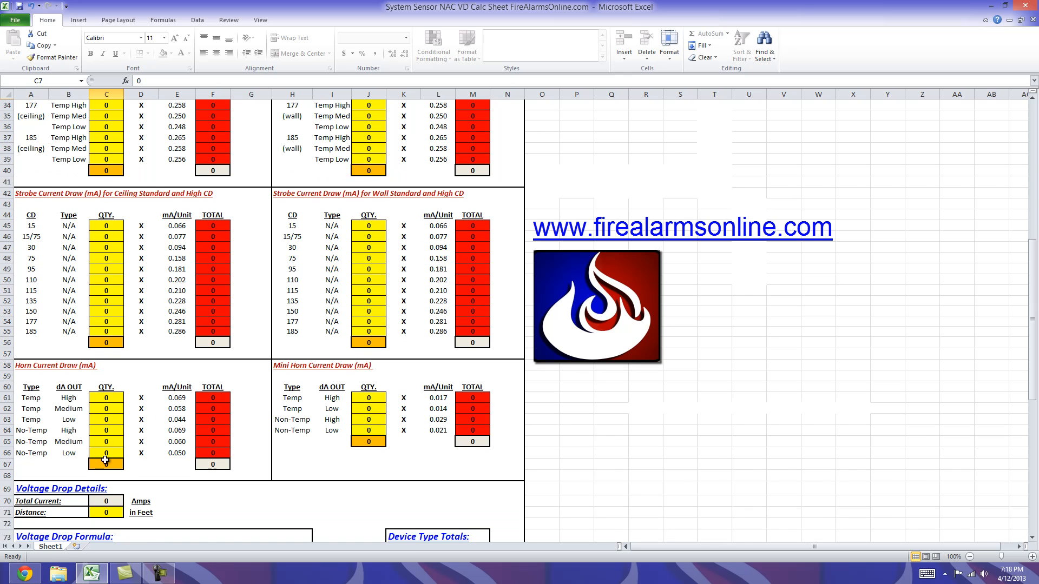
scroll("down", 3)
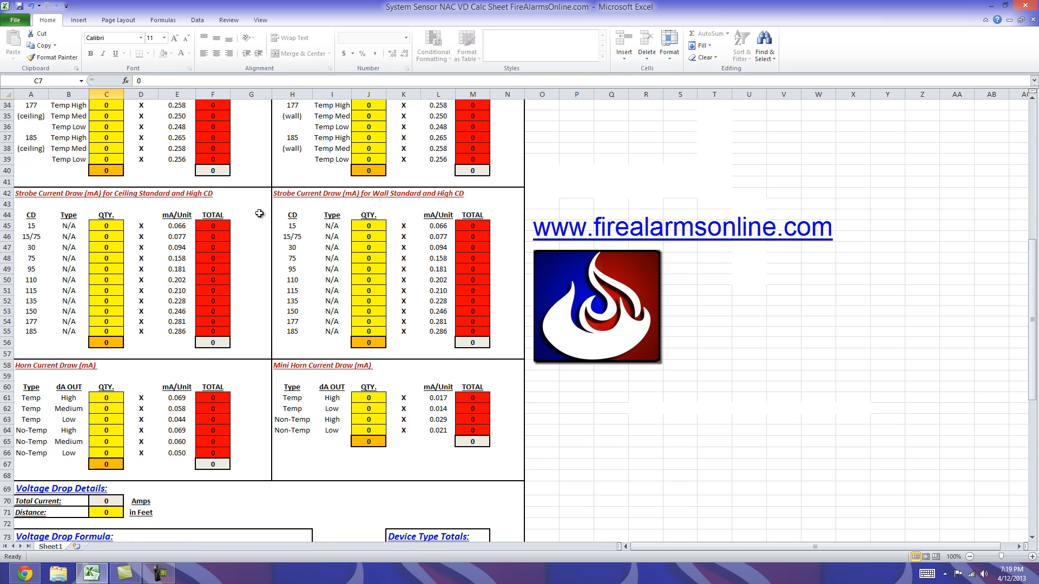
scroll("down", 3)
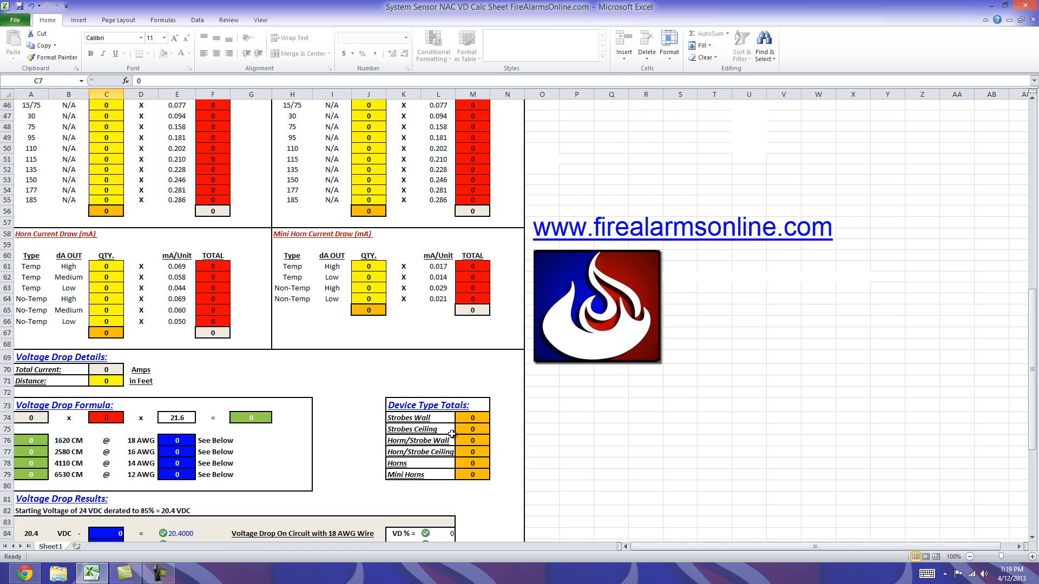
mouse_move(185, 391)
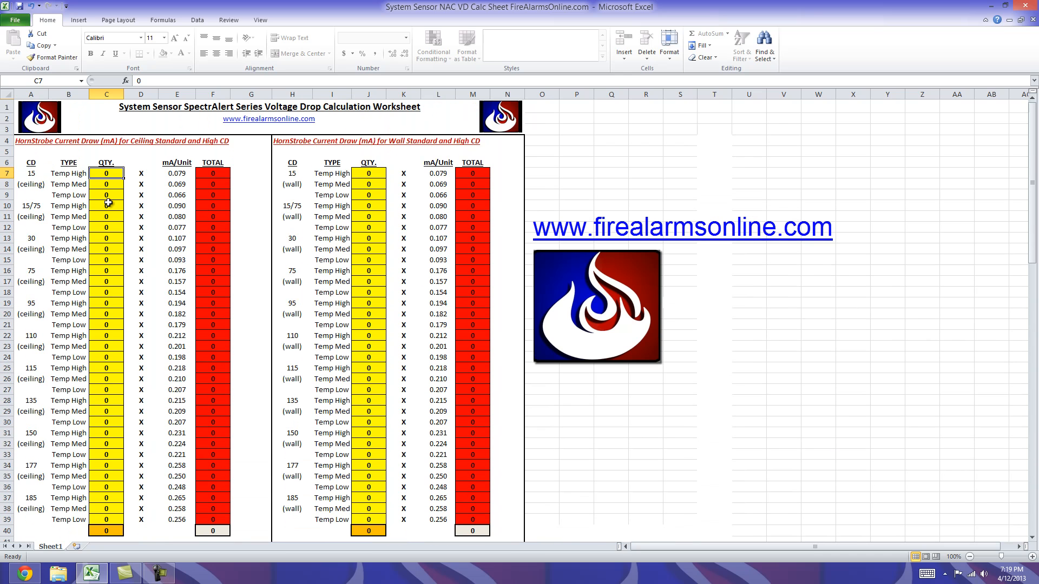
Step: Enter quantities 1, 2 and 4 in the device QTY. cells, giving 1.961 amps total current
type("1")
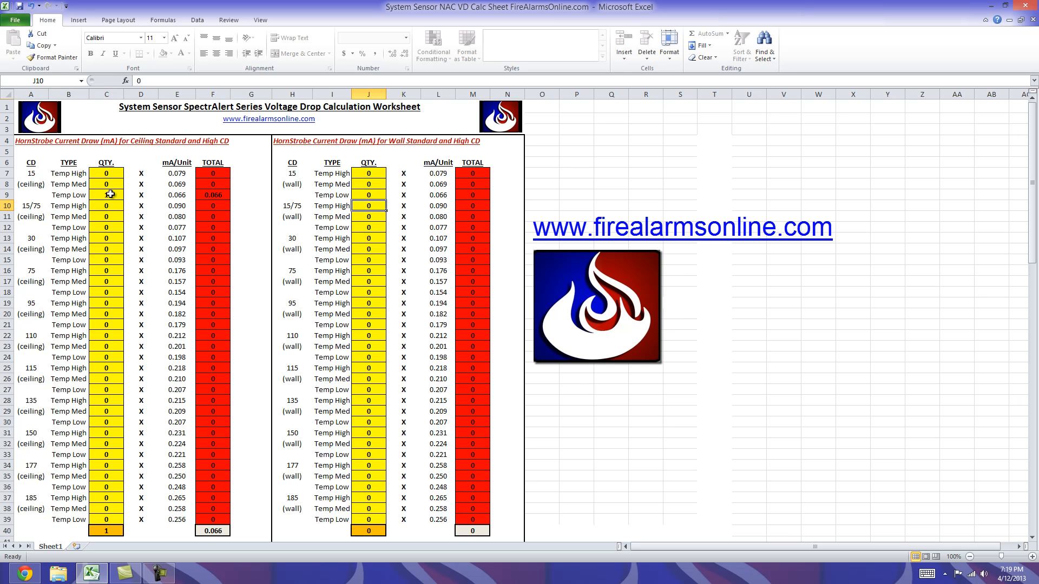
type("2")
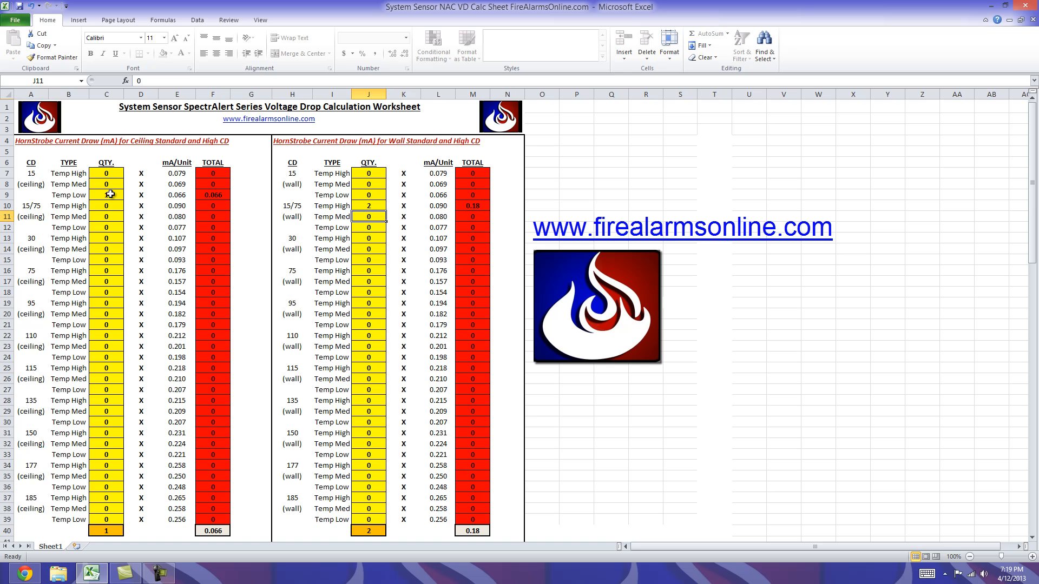
scroll("down", 3)
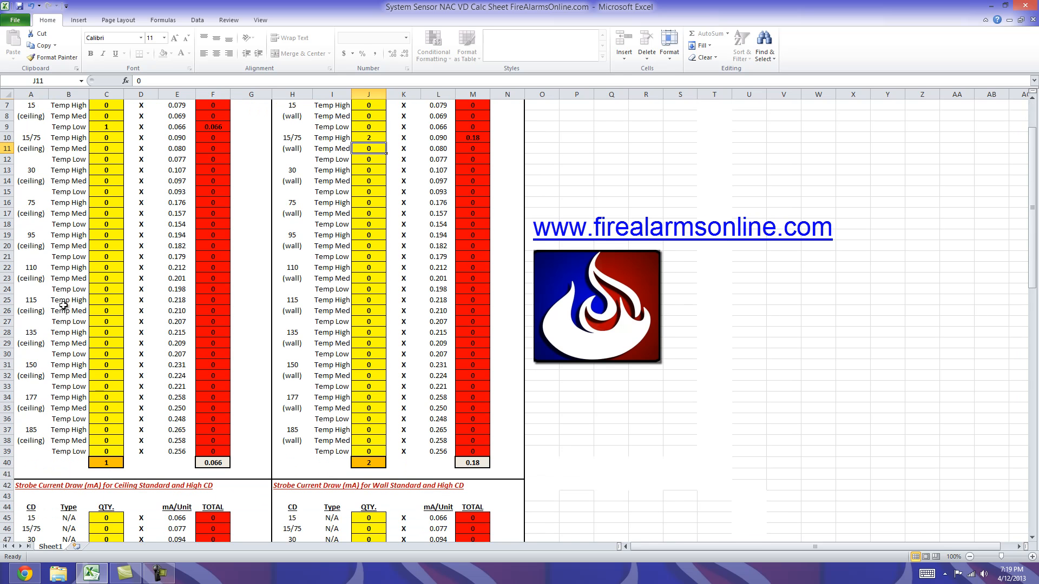
scroll("down", 3)
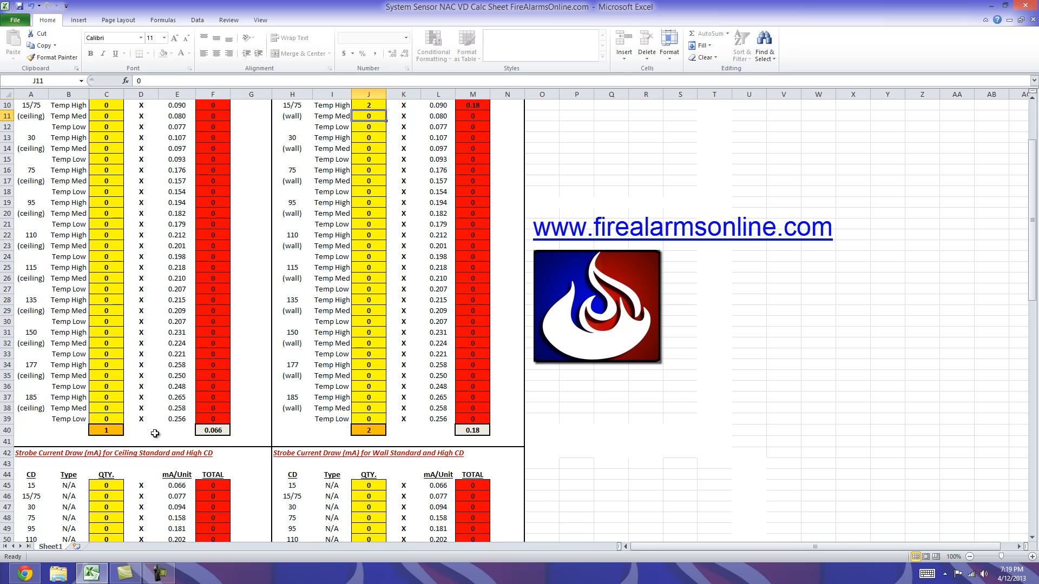
mouse_move(455, 406)
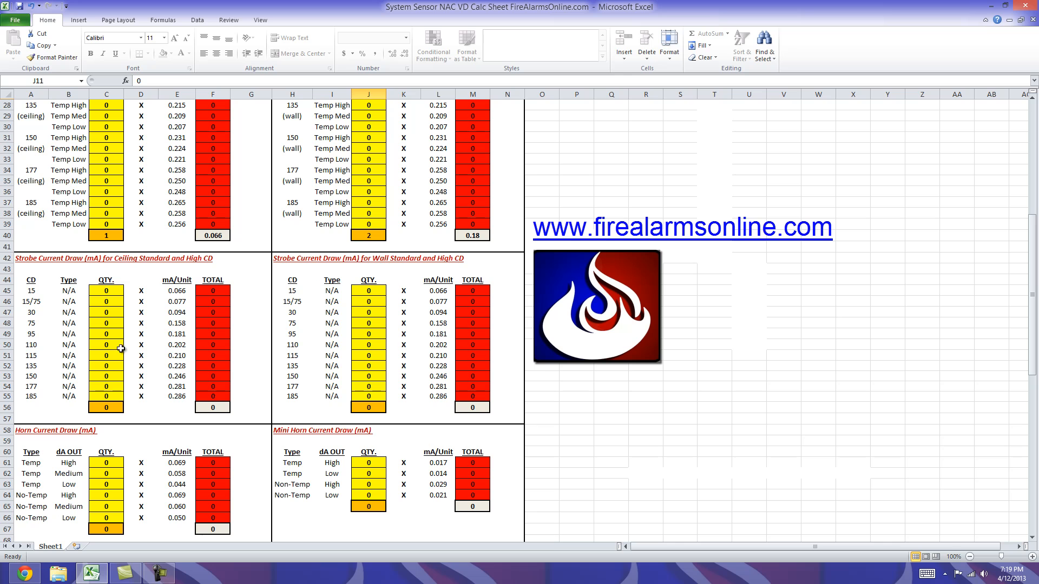
type("4")
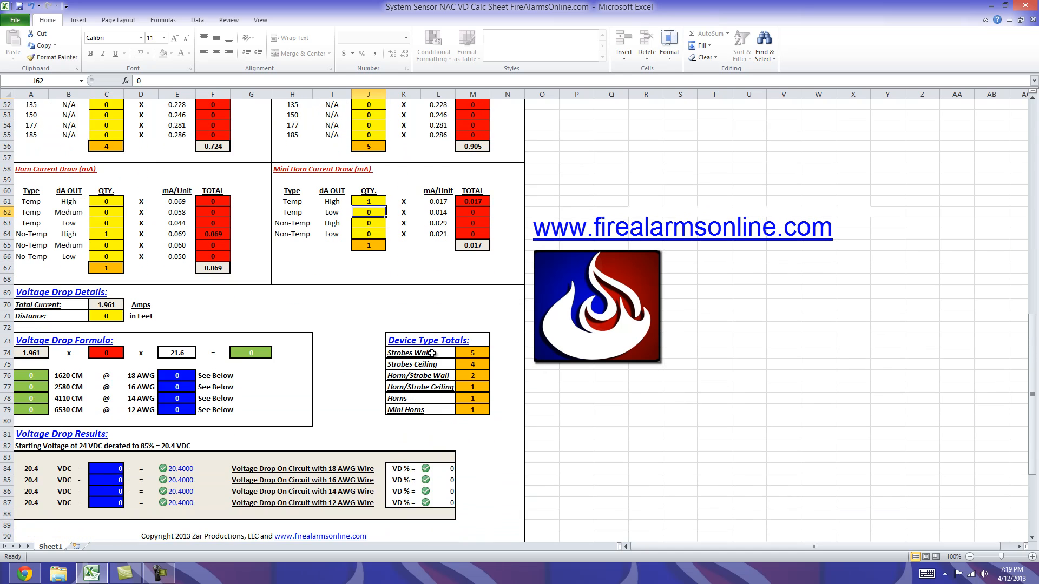
mouse_move(487, 349)
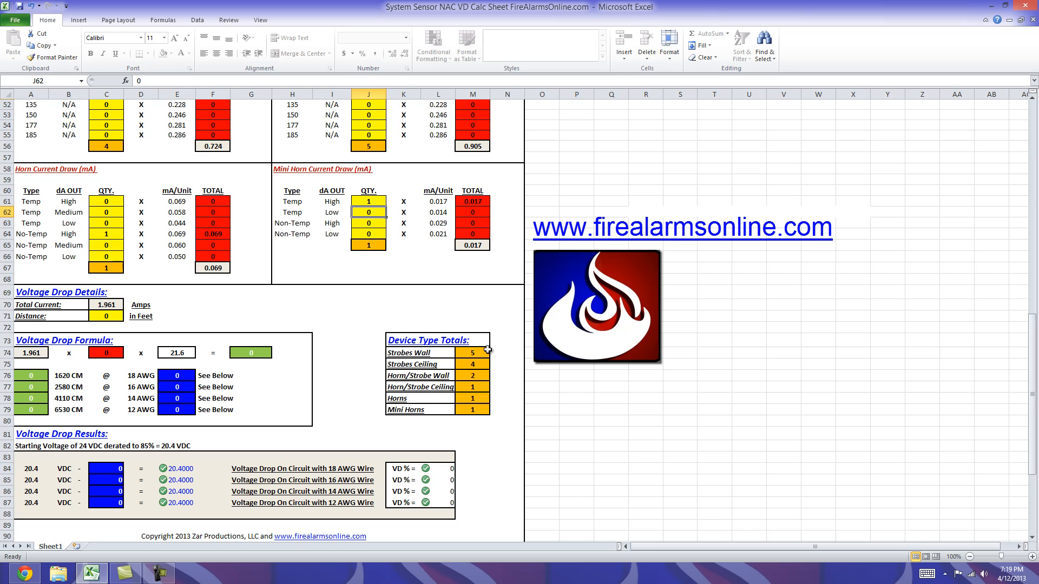
mouse_move(505, 387)
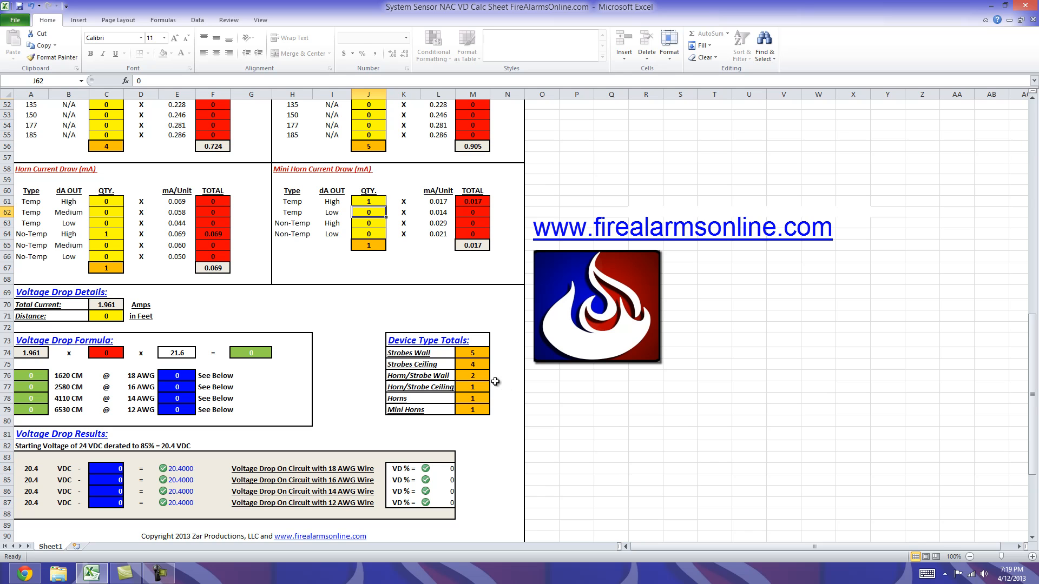
mouse_move(416, 364)
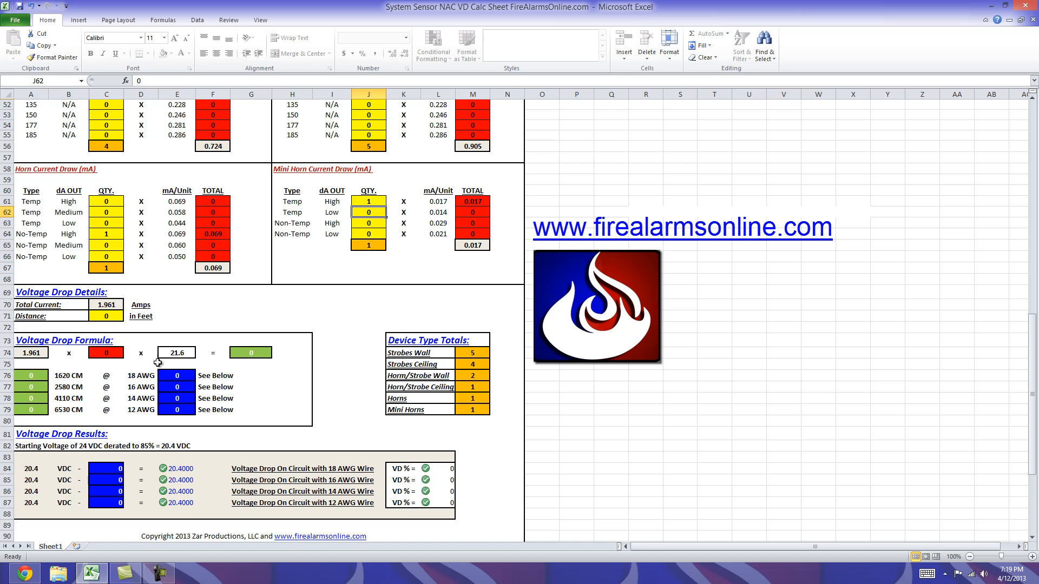
Step: Scroll down to the Voltage Drop Details section showing 1.961 total current
scroll("down", 3)
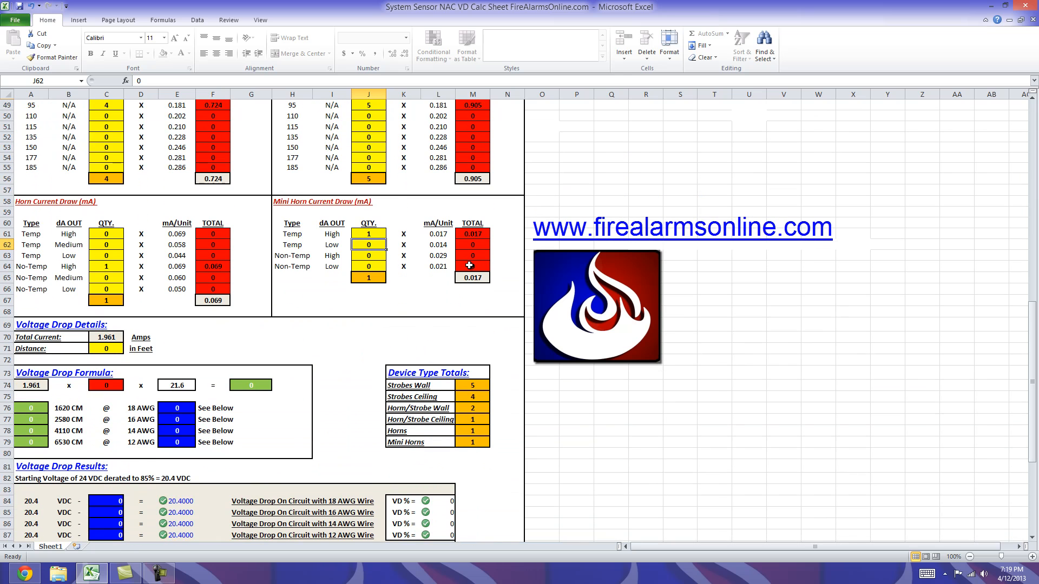
mouse_move(181, 367)
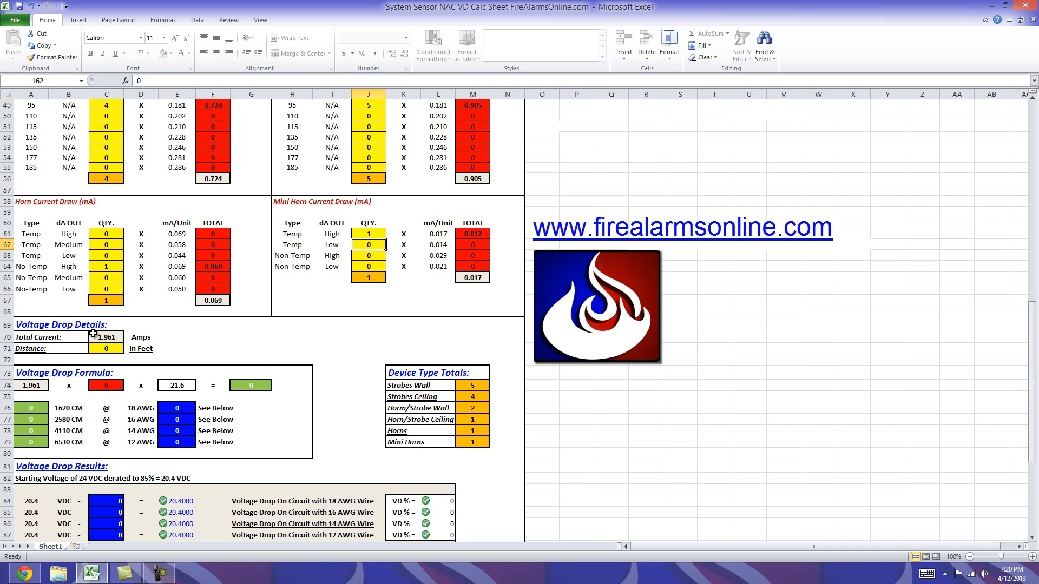
mouse_move(118, 346)
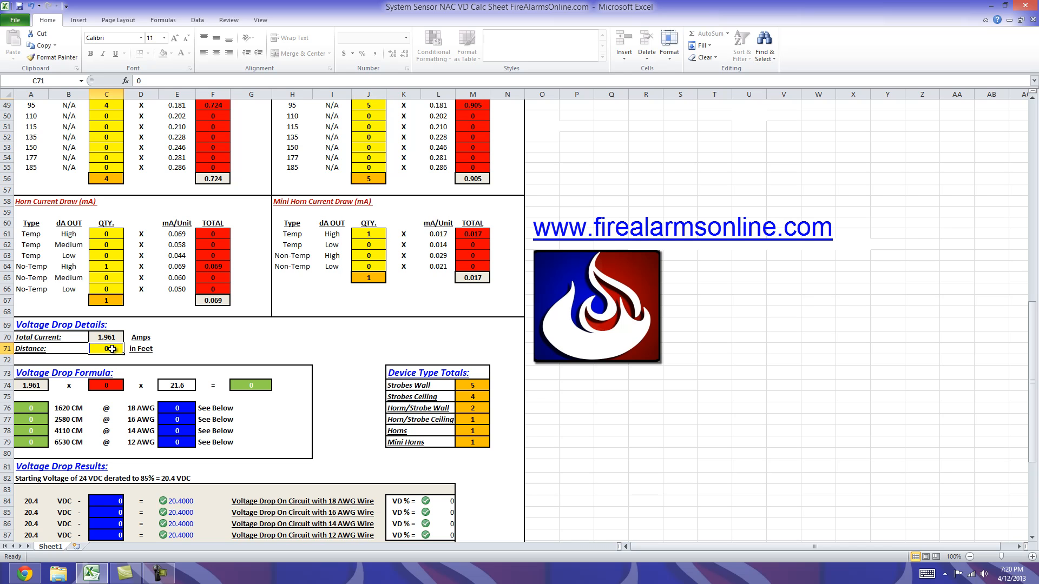
Step: Enter a 150 ft distance in C71 and review the voltage drop results per wire gauge
type("150")
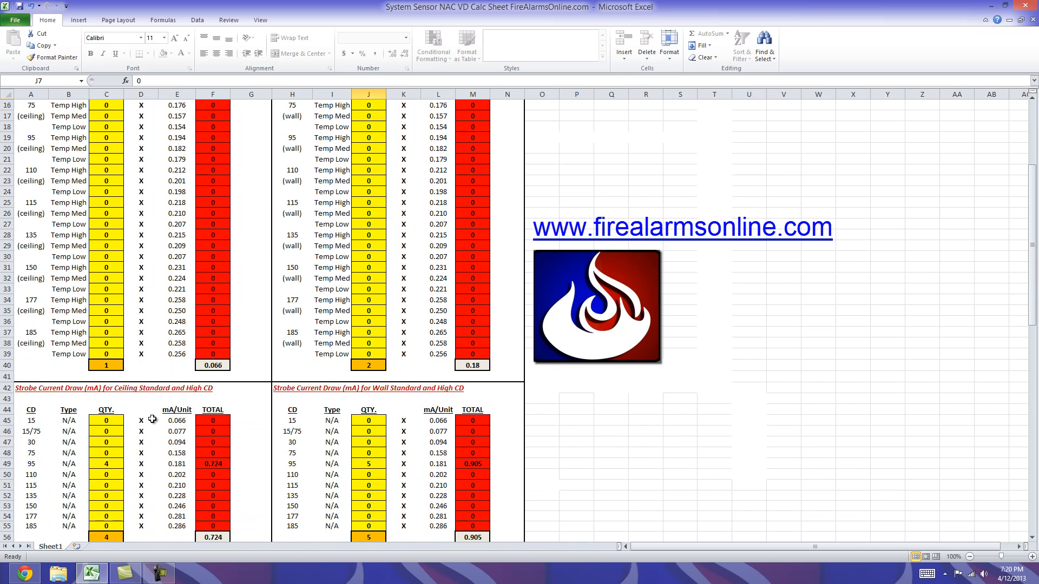
scroll("down", 3)
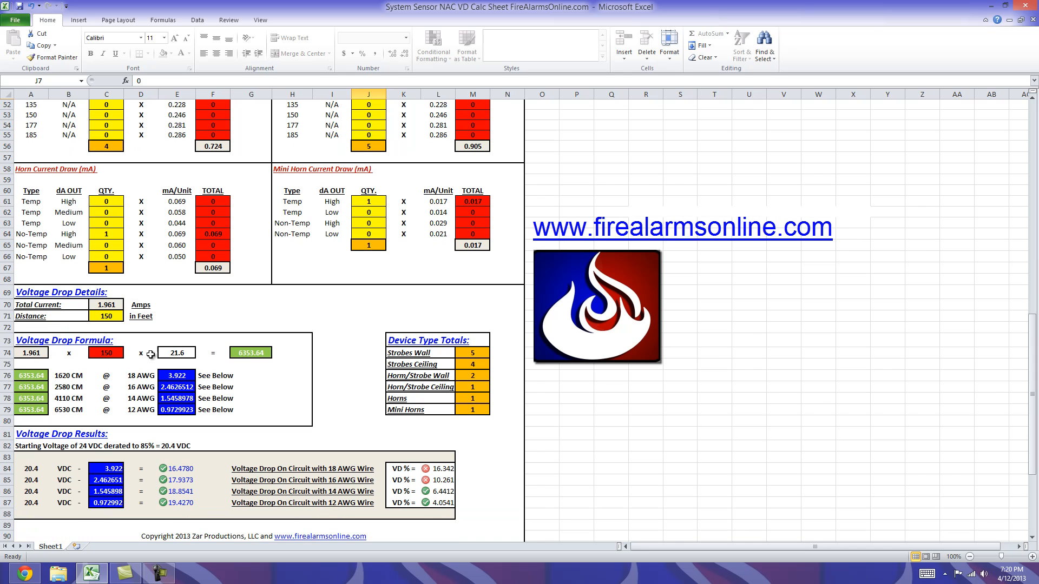
mouse_move(189, 341)
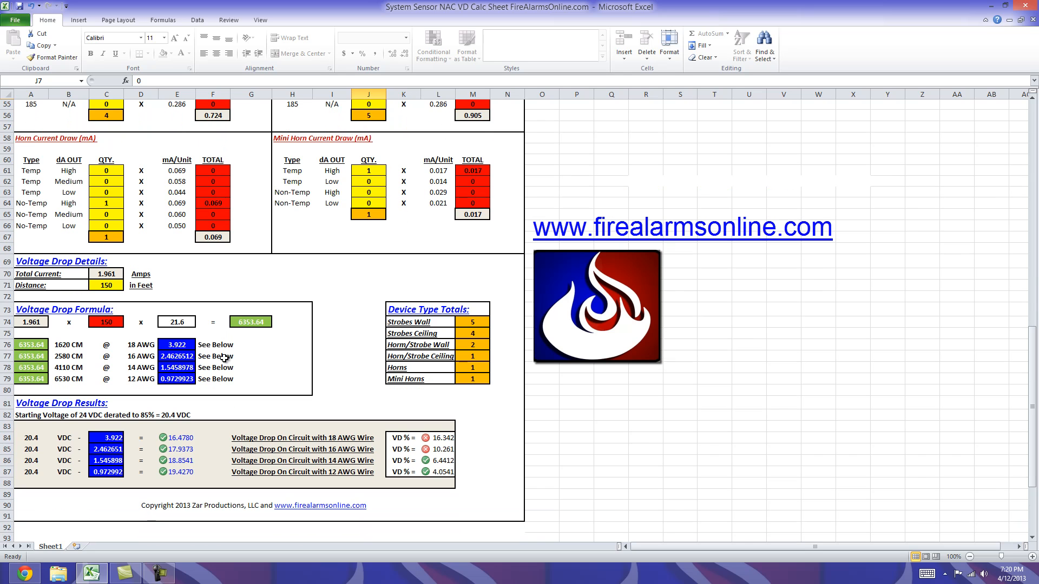
mouse_move(75, 298)
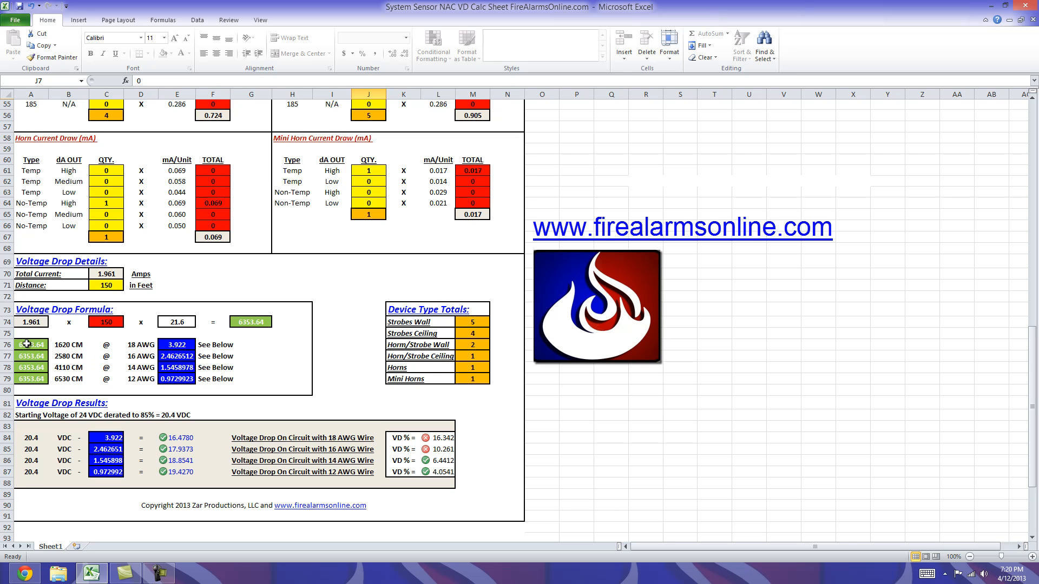
mouse_move(31, 355)
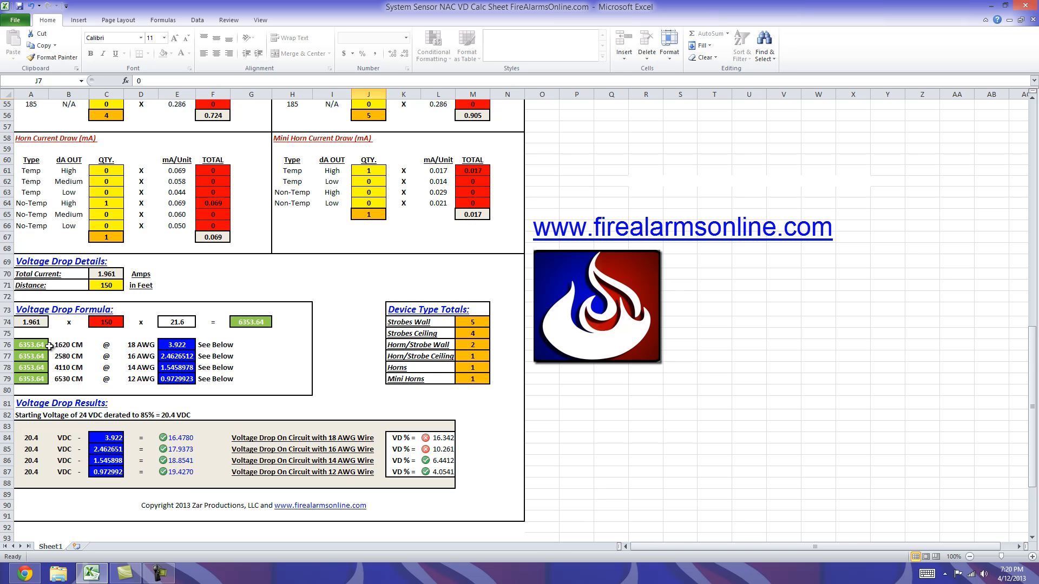
mouse_move(102, 344)
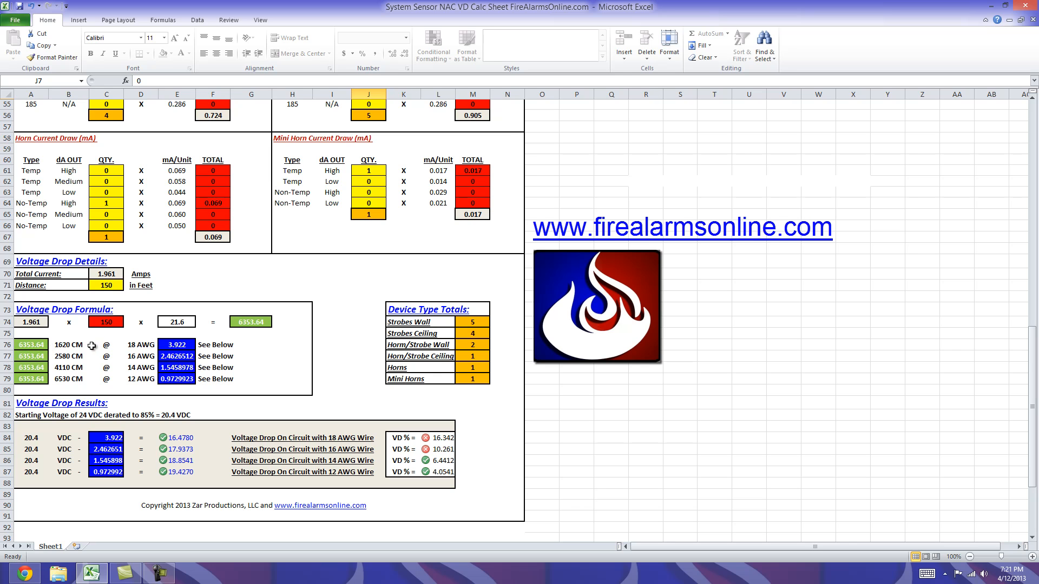
mouse_move(85, 357)
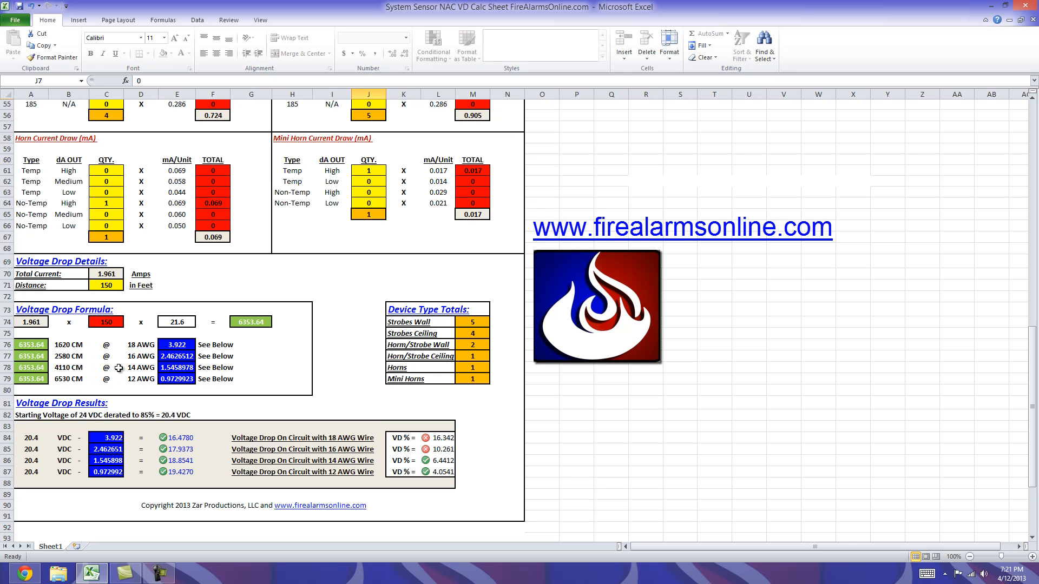
mouse_move(32, 379)
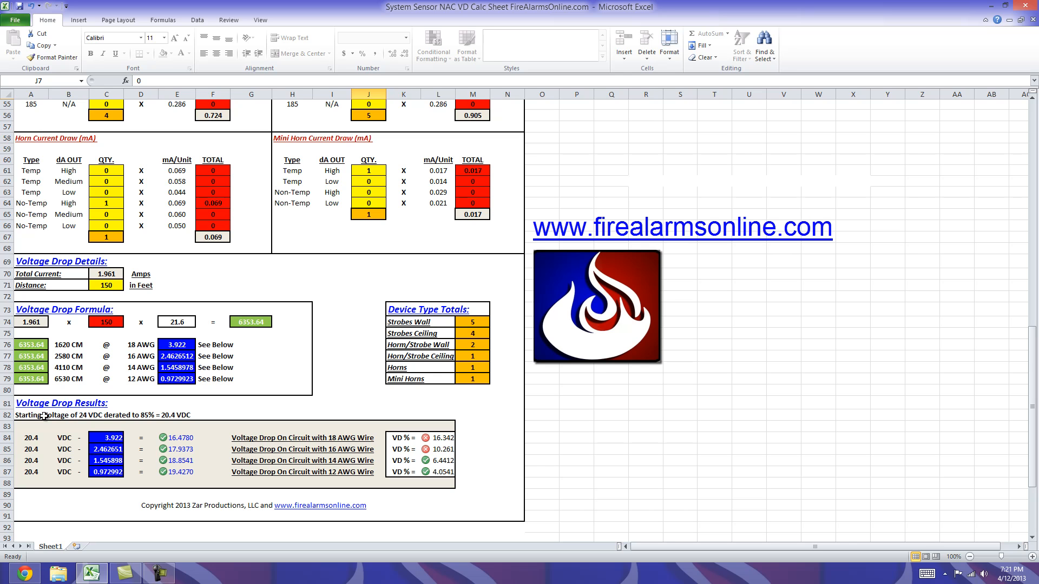
mouse_move(86, 415)
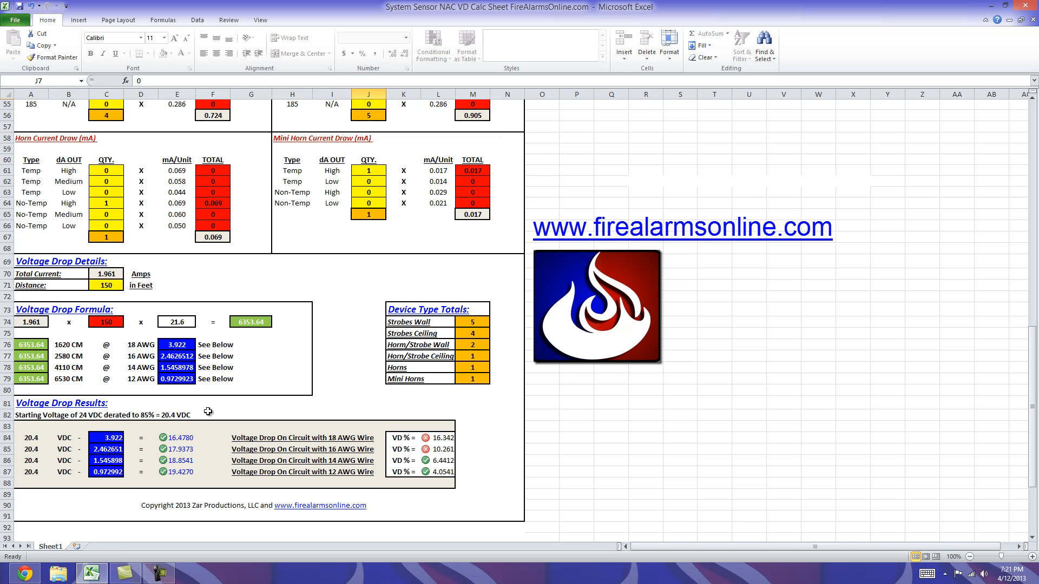
mouse_move(25, 465)
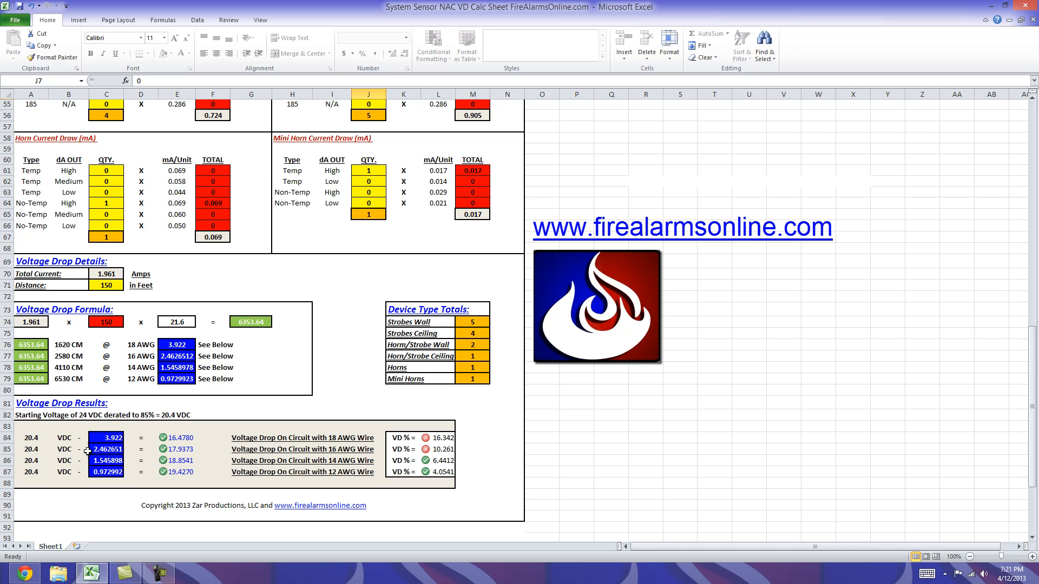
mouse_move(47, 439)
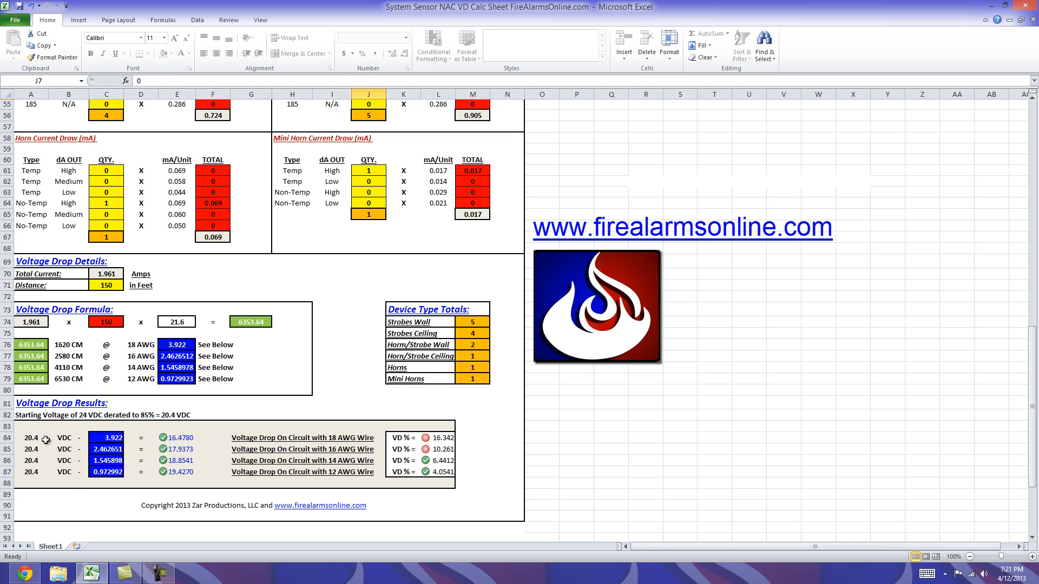
mouse_move(148, 475)
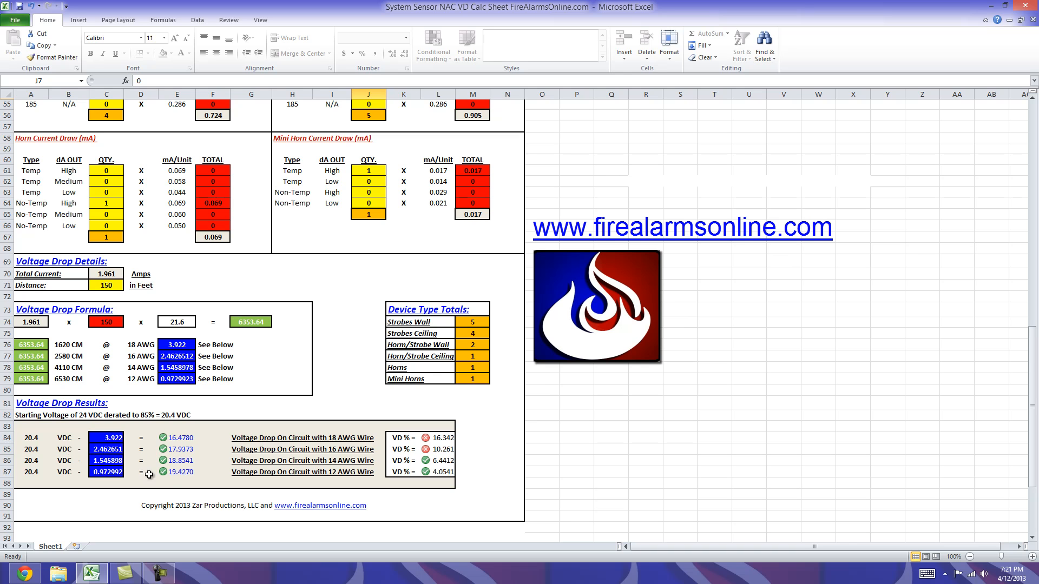
mouse_move(201, 480)
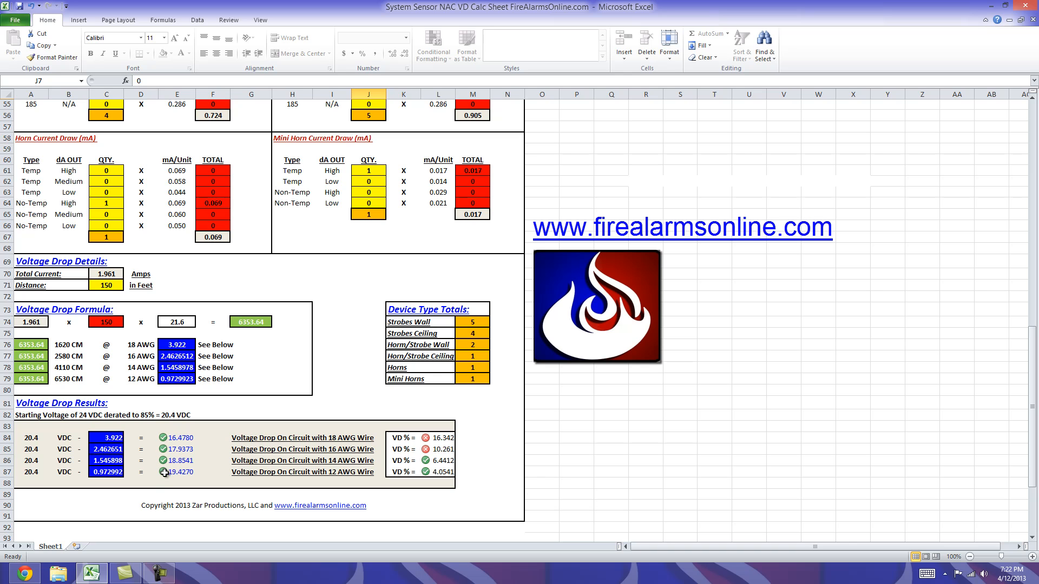
mouse_move(424, 438)
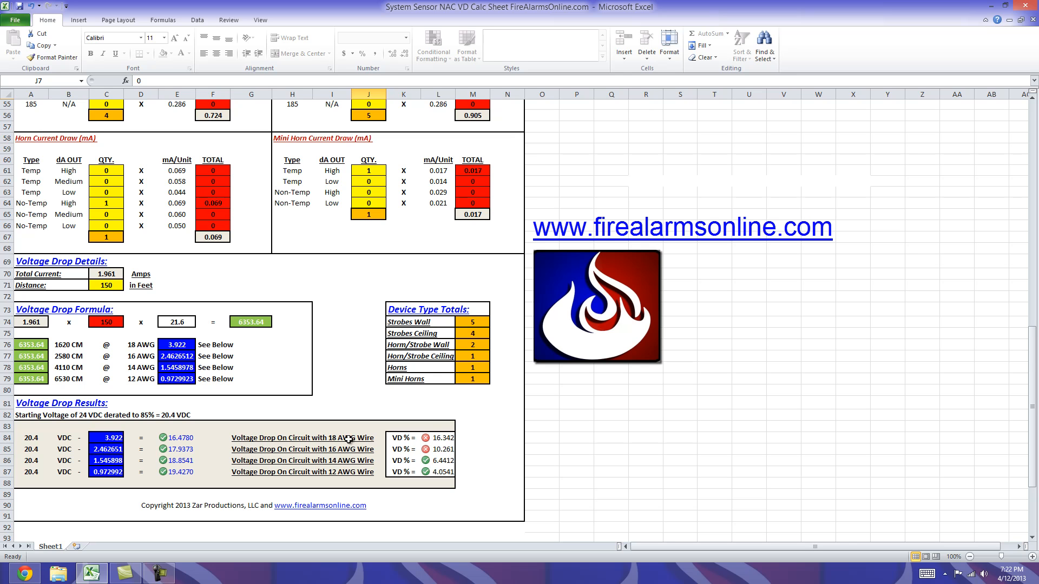
mouse_move(427, 439)
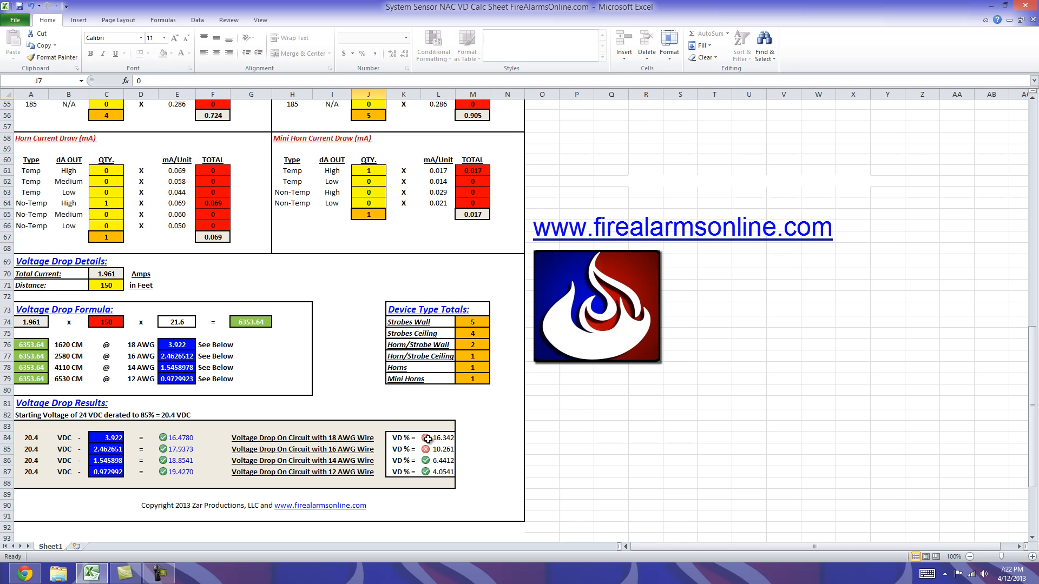
mouse_move(423, 438)
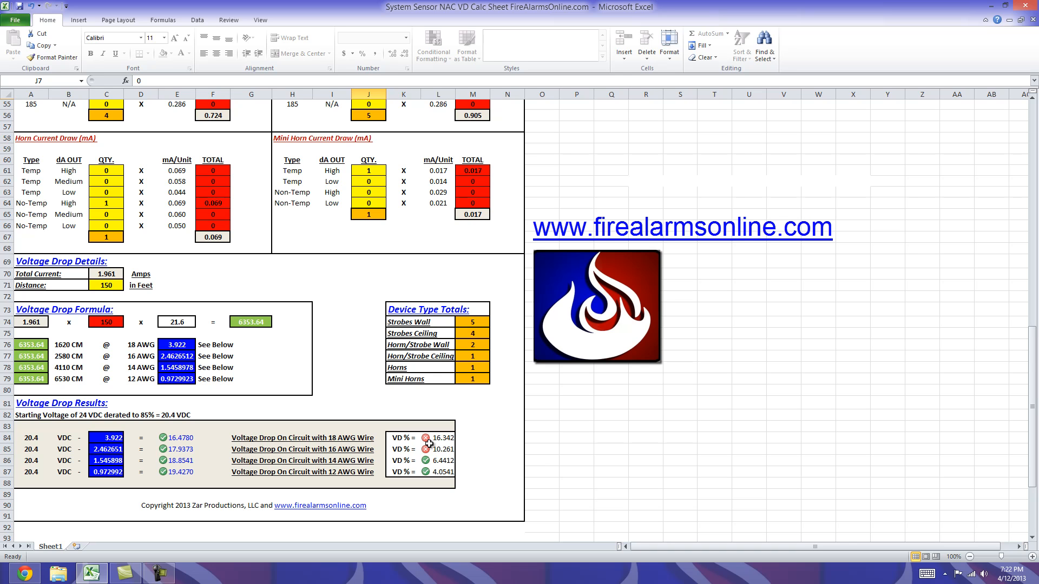
mouse_move(306, 461)
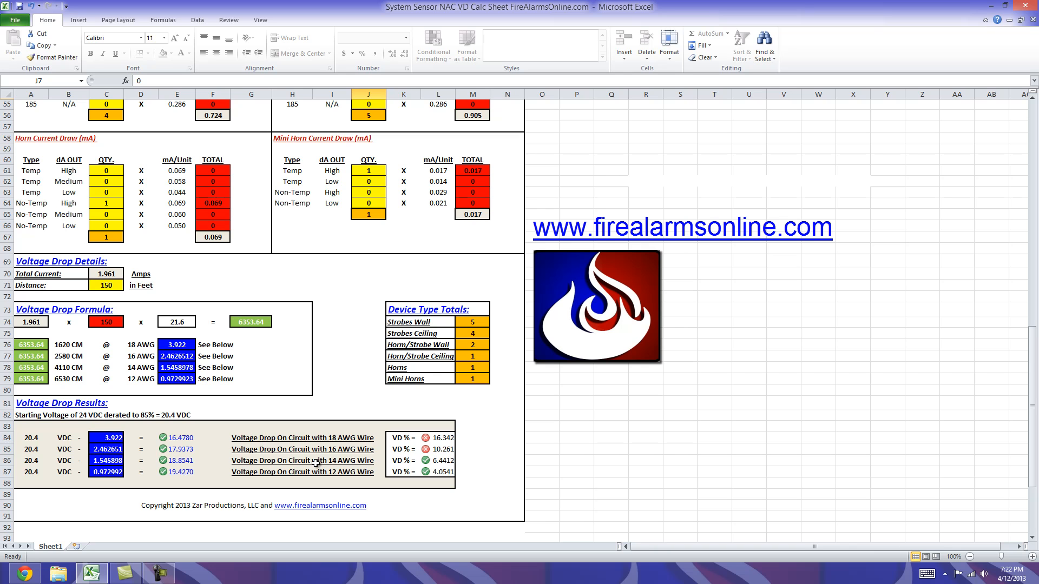
scroll("up", 3)
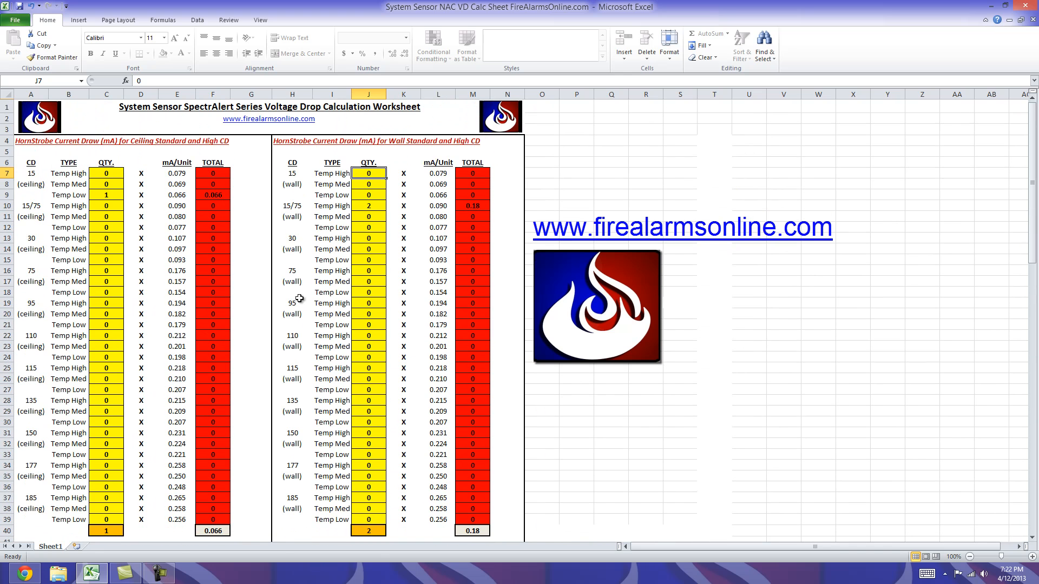
mouse_move(296, 350)
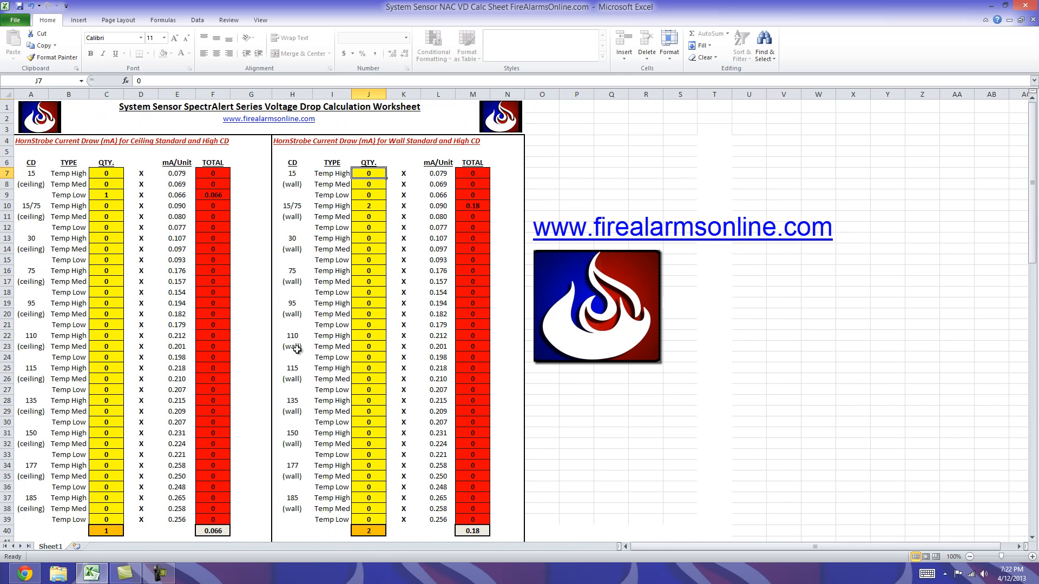
scroll("down", 3)
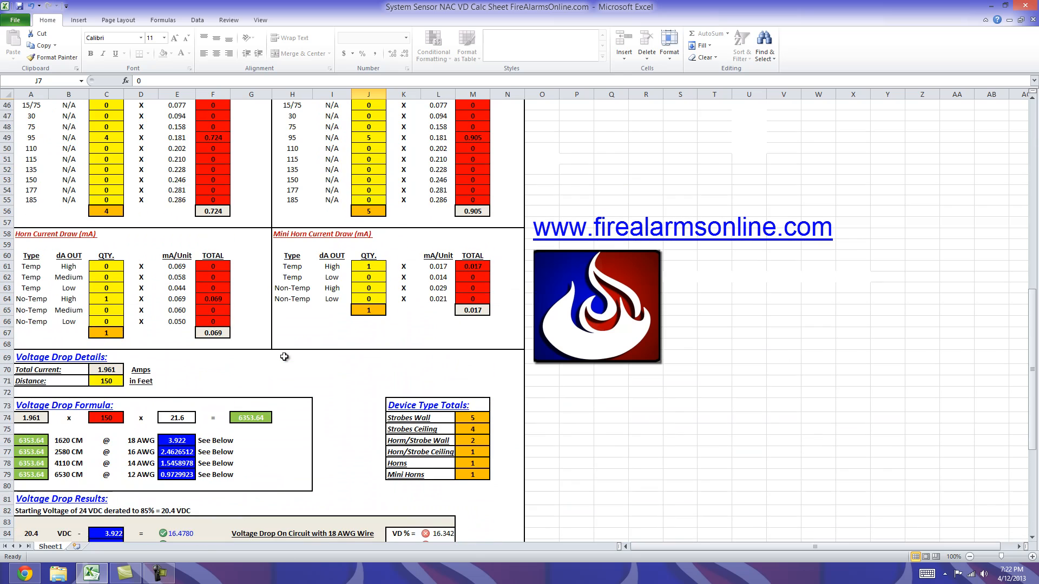
scroll("down", 3)
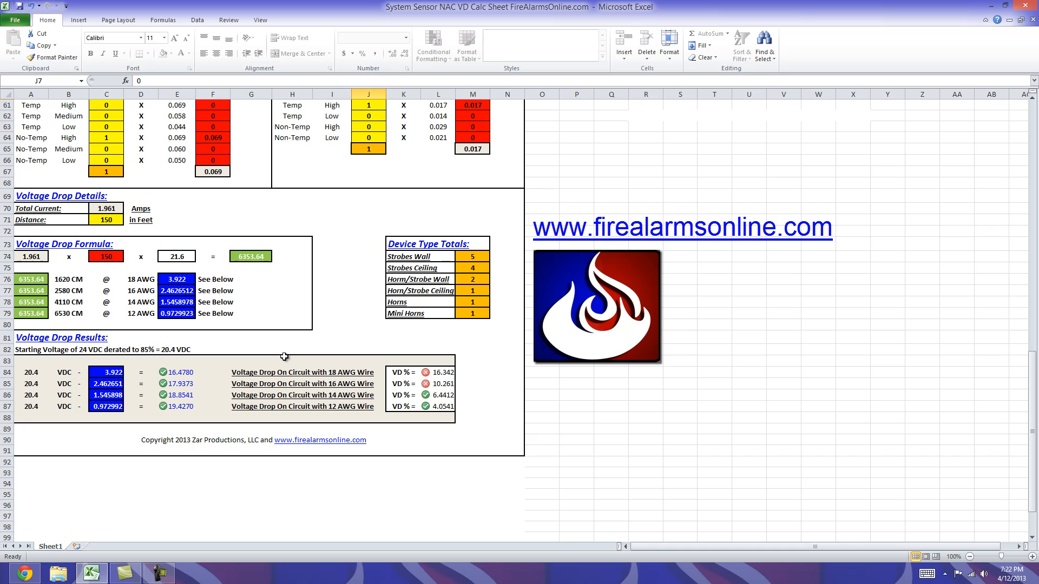
mouse_move(252, 213)
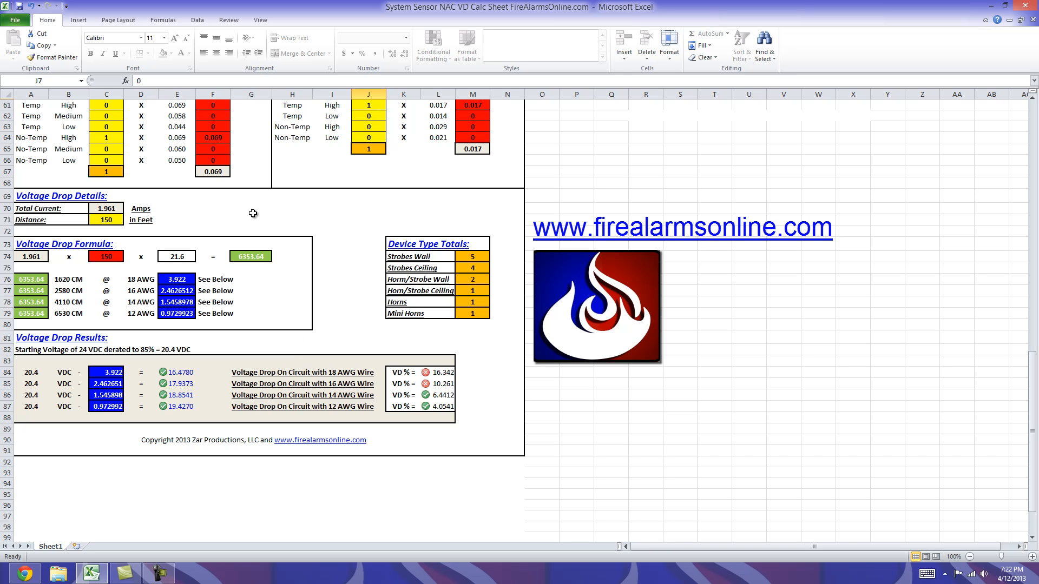
mouse_move(273, 281)
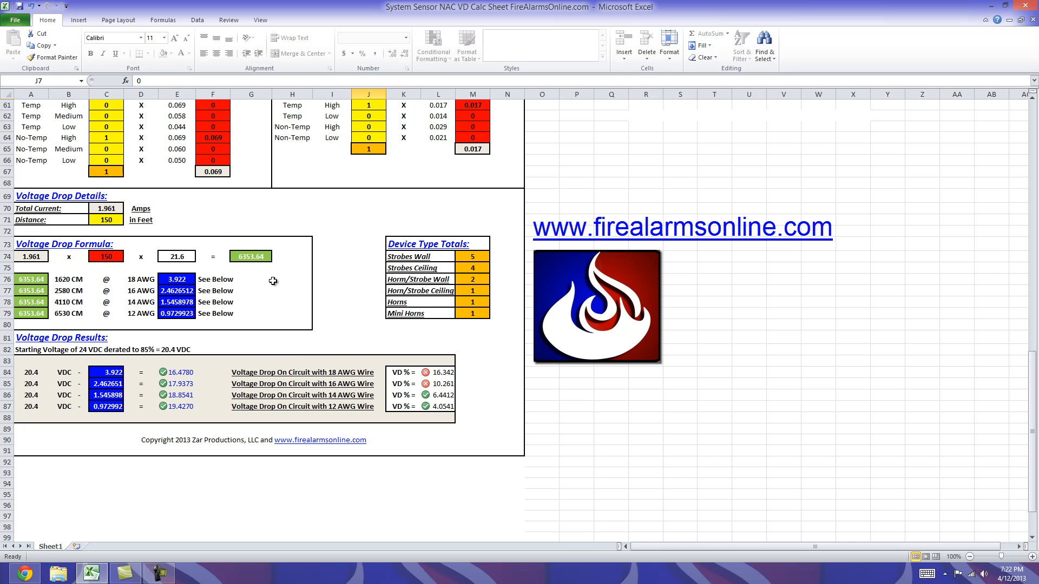
mouse_move(217, 339)
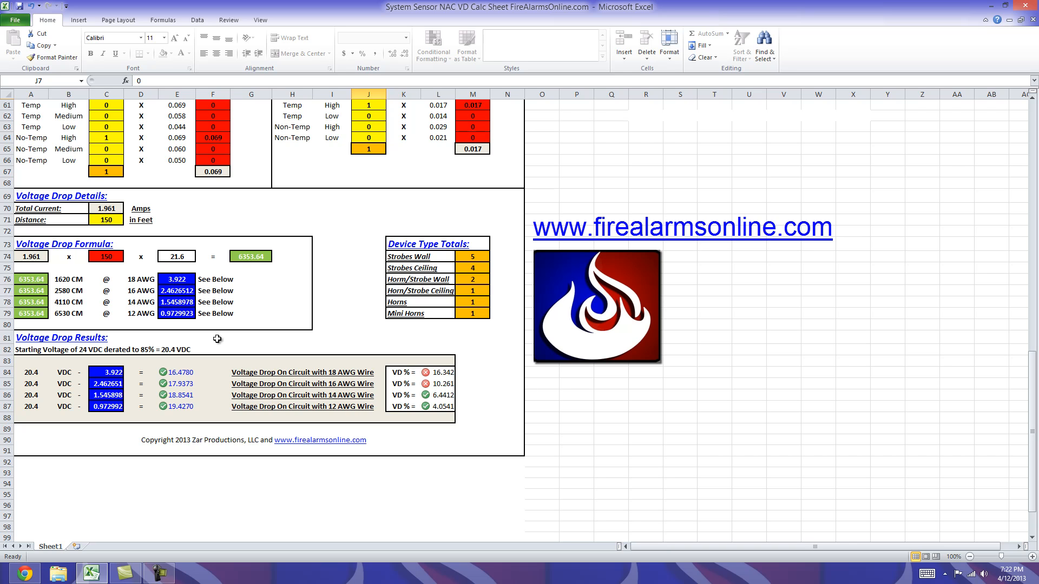
mouse_move(161, 340)
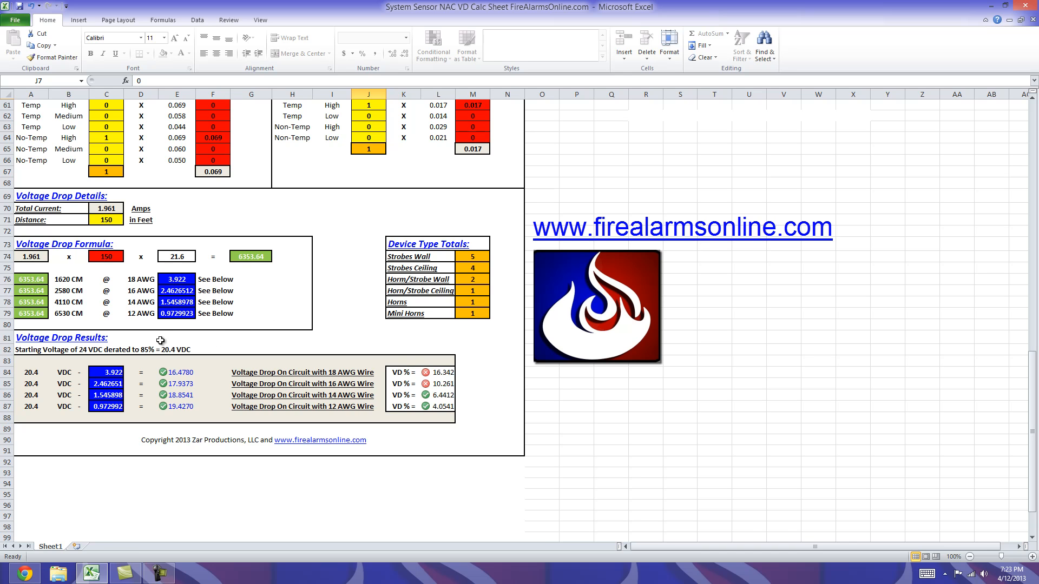